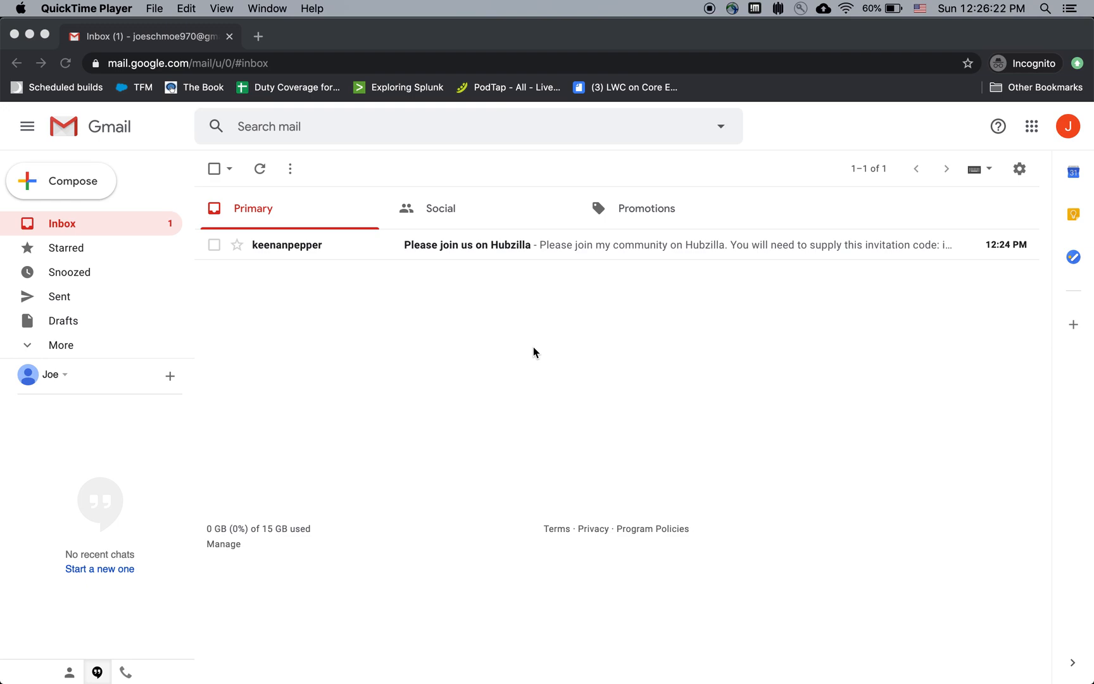
{"action": "mouse_move", "coordinate": [1045, 124]}
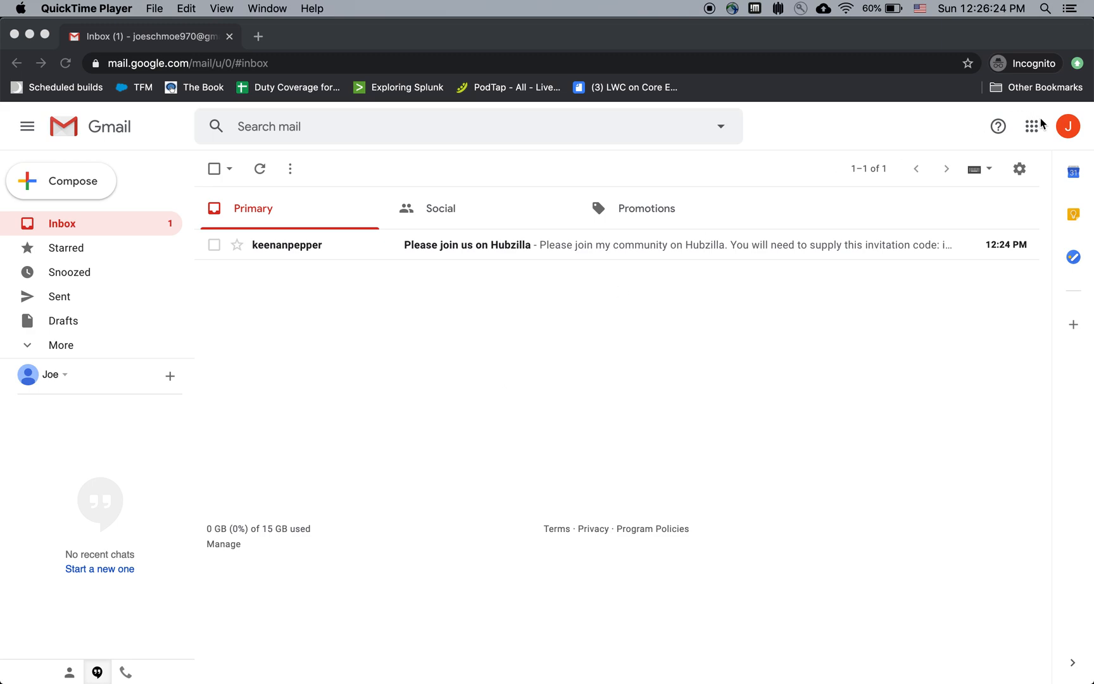
{"action": "mouse_move", "coordinate": [499, 254]}
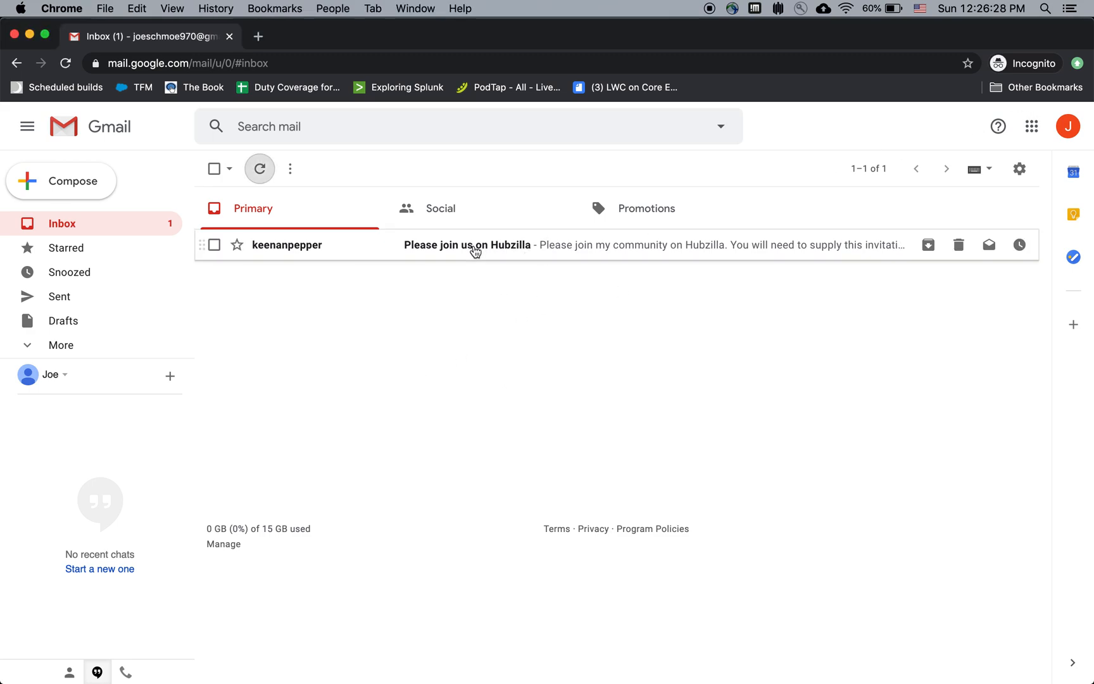
- Open the 'Please join us on Hubzilla' invitation email in the Gmail inbox
{"action": "left_click", "coordinate": [466, 244]}
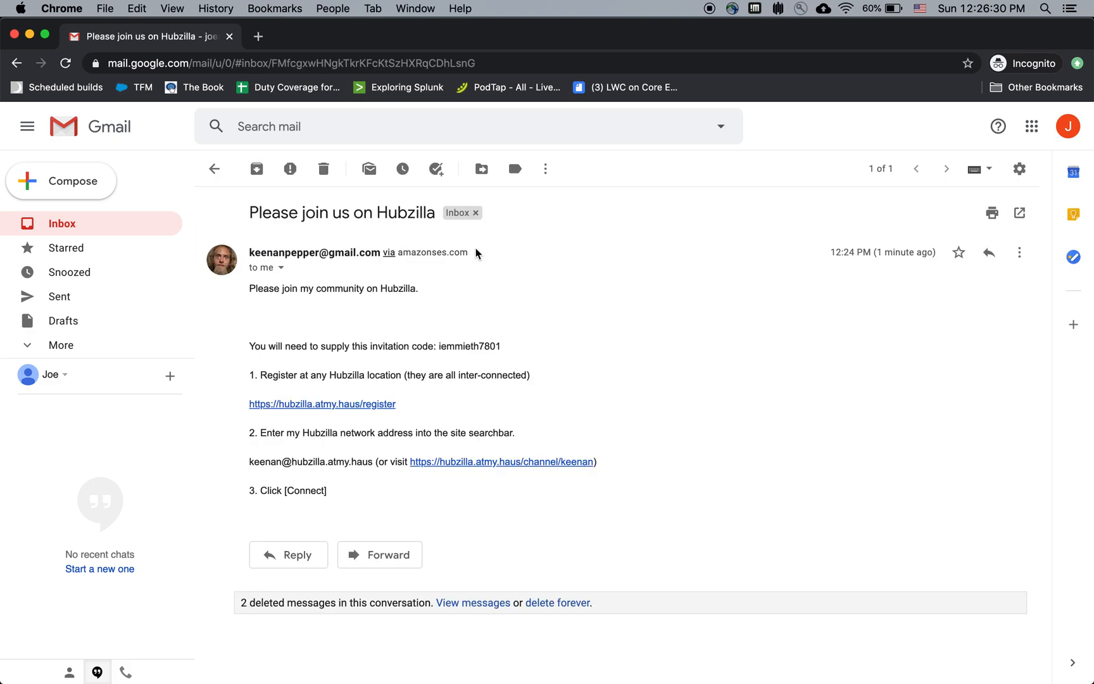
{"action": "mouse_move", "coordinate": [578, 332]}
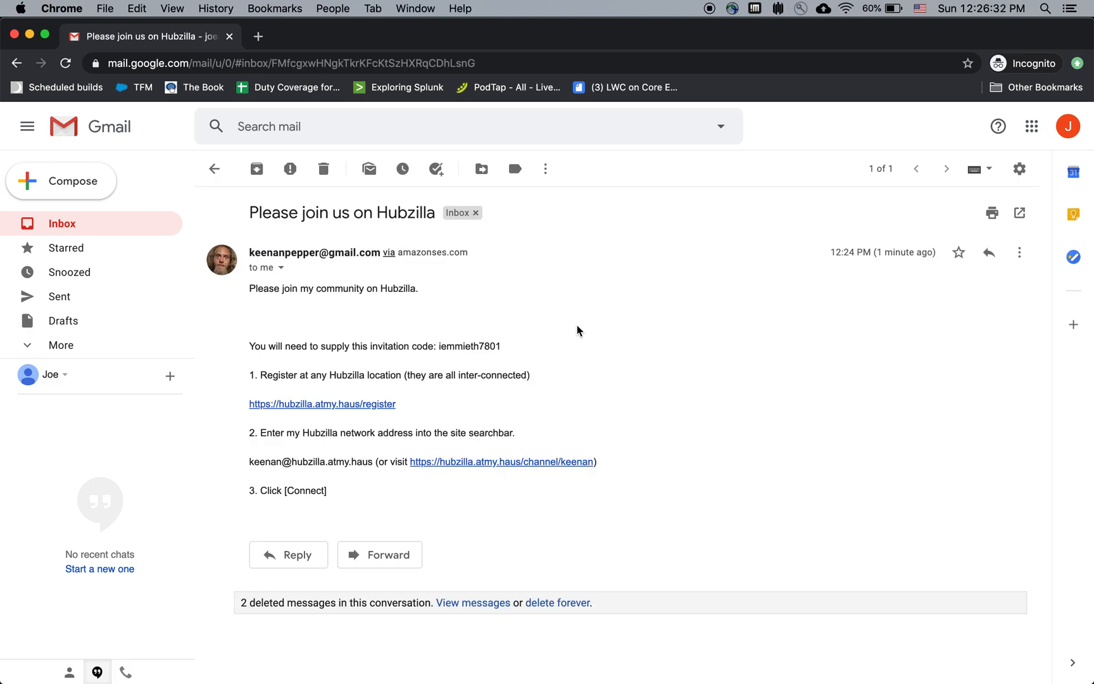
{"action": "mouse_move", "coordinate": [295, 341]}
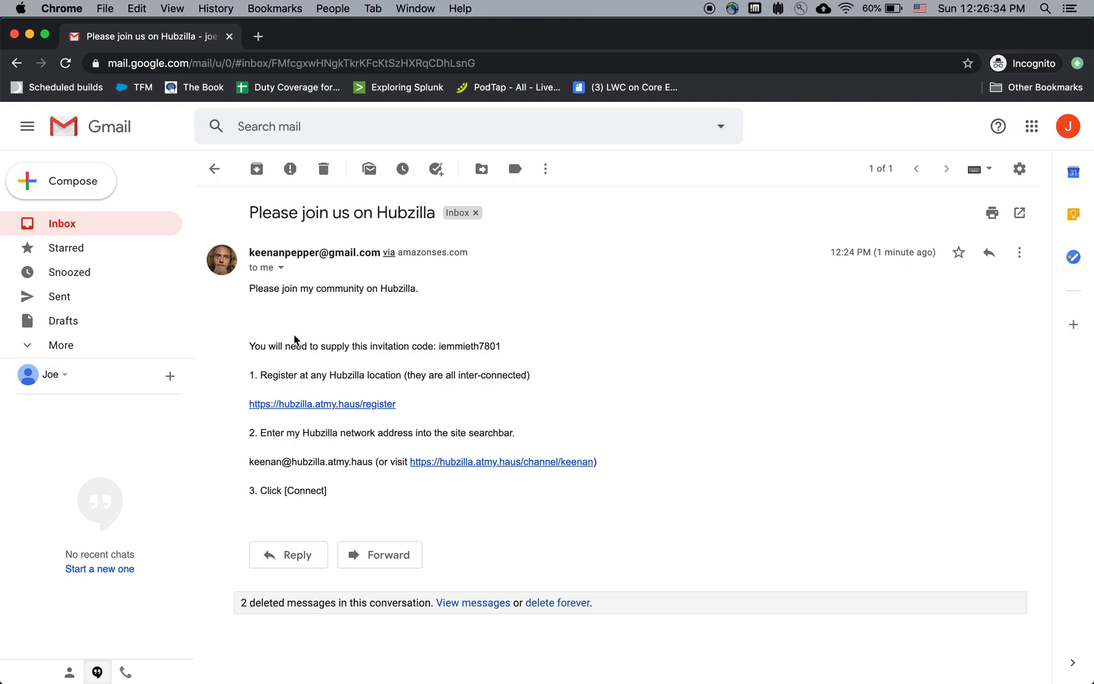
{"action": "mouse_move", "coordinate": [260, 375]}
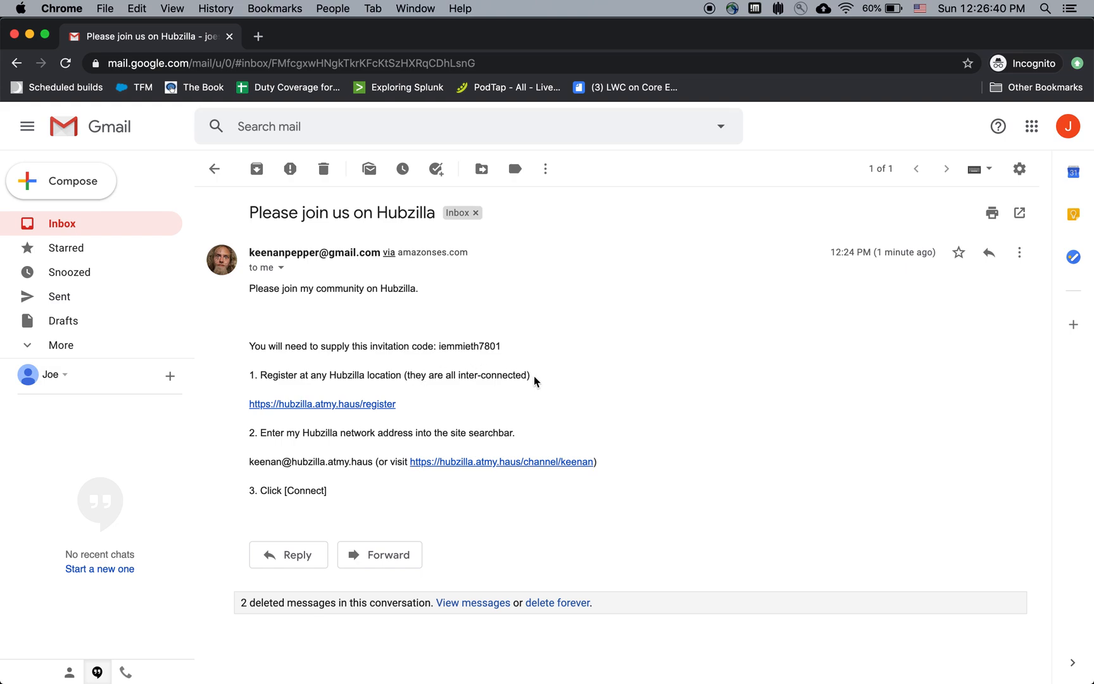
{"action": "mouse_move", "coordinate": [433, 371]}
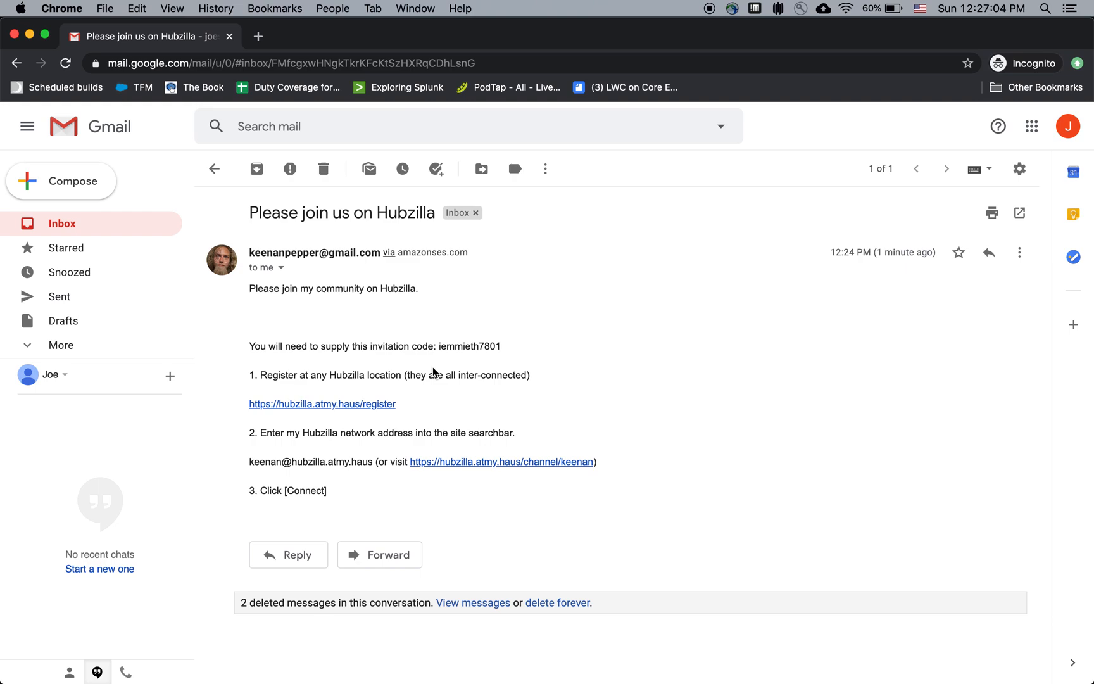
{"action": "mouse_move", "coordinate": [297, 412]}
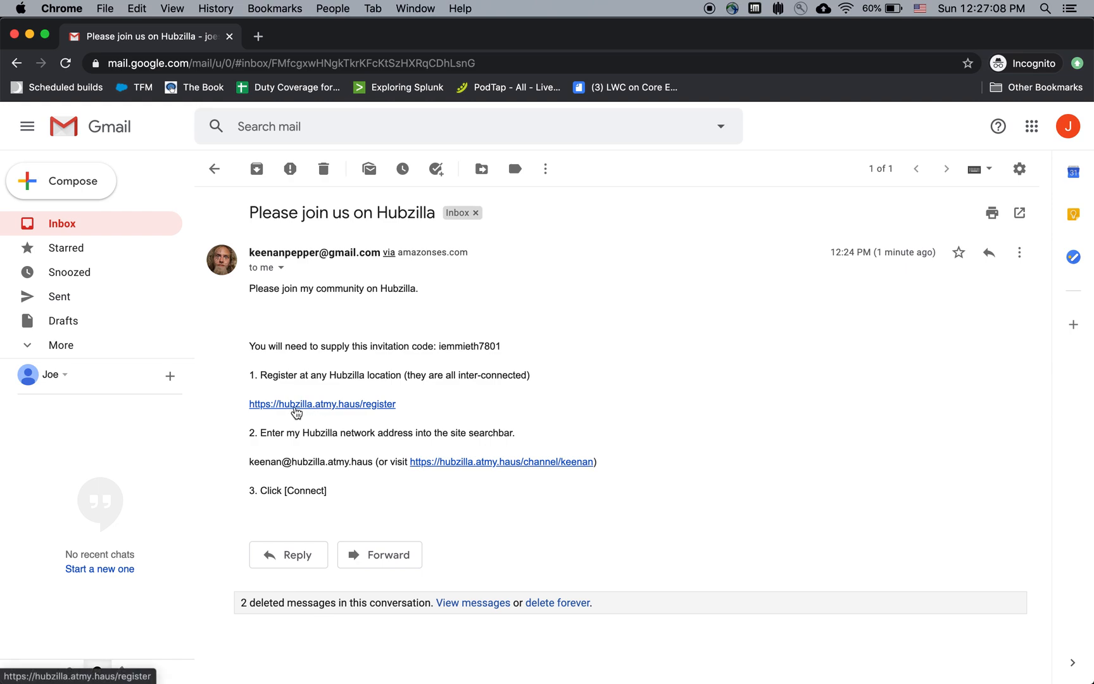
- Reach the Hubzilla registration page and copy the invitation code from the email
{"action": "left_click", "coordinate": [322, 403]}
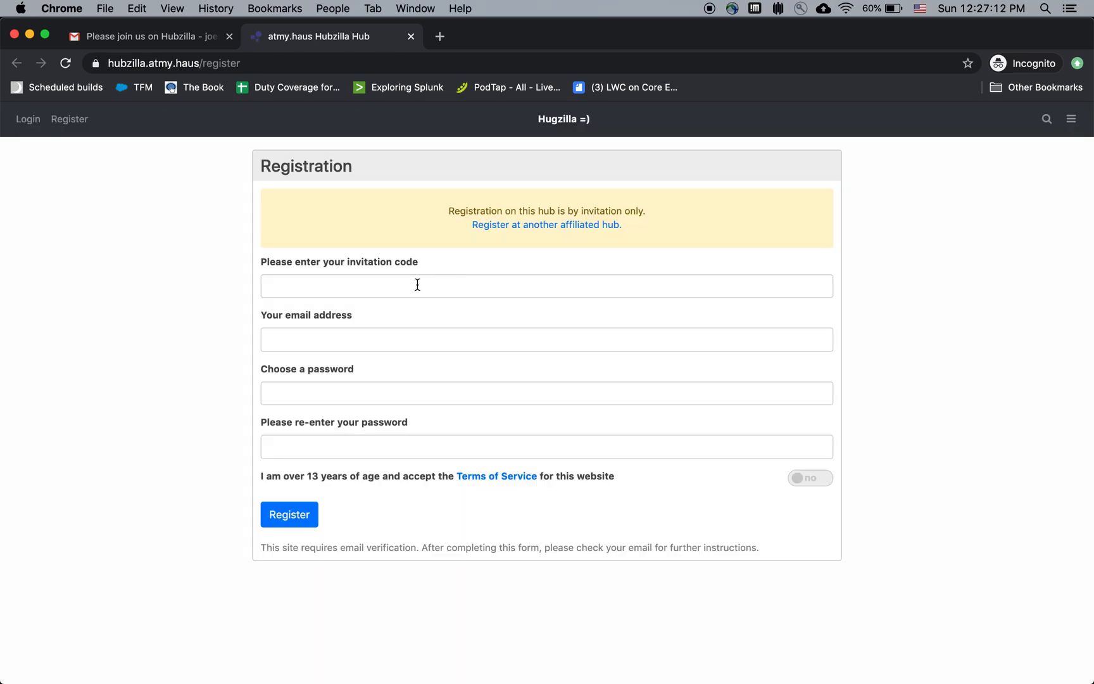
{"action": "left_click", "coordinate": [148, 35]}
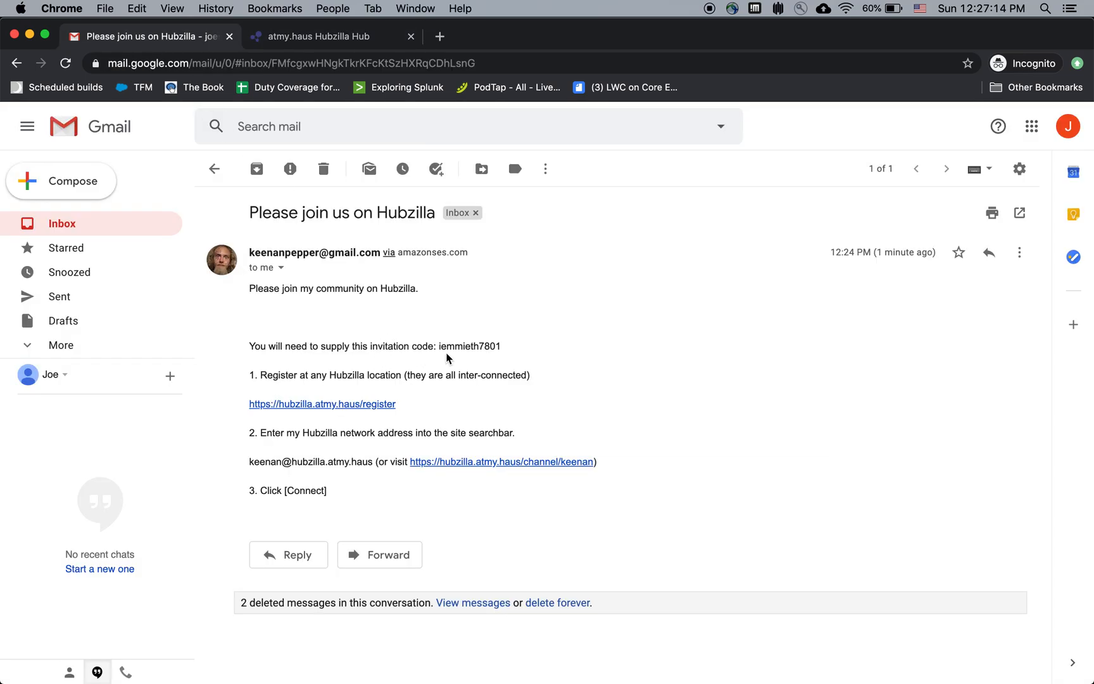
{"action": "double_click", "coordinate": [468, 345]}
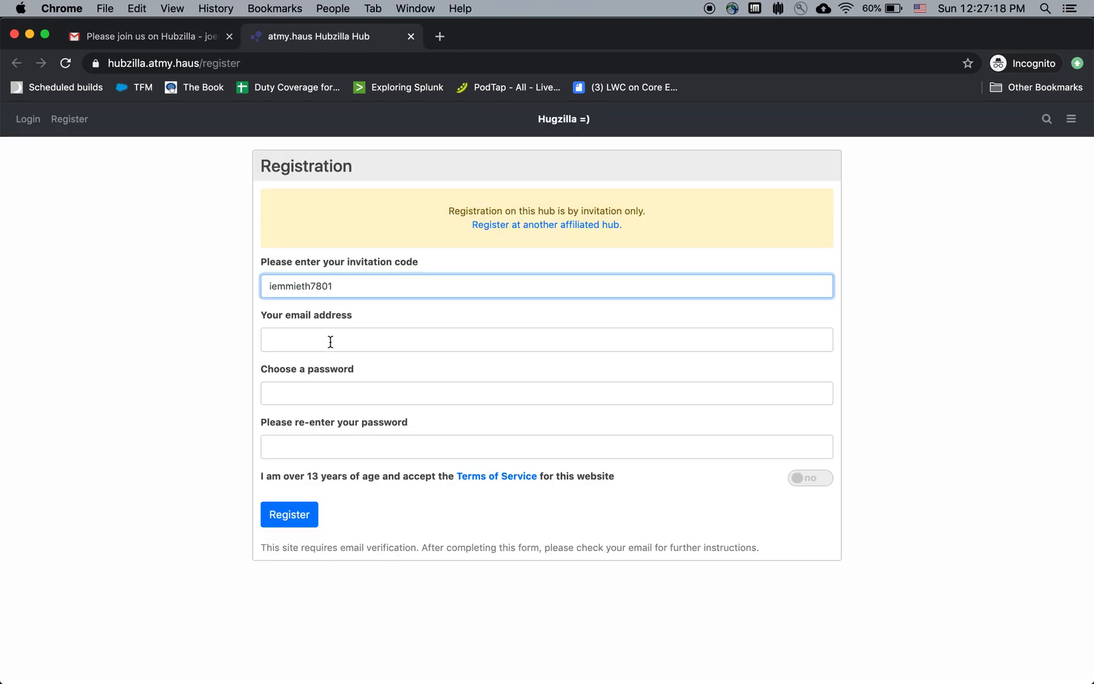
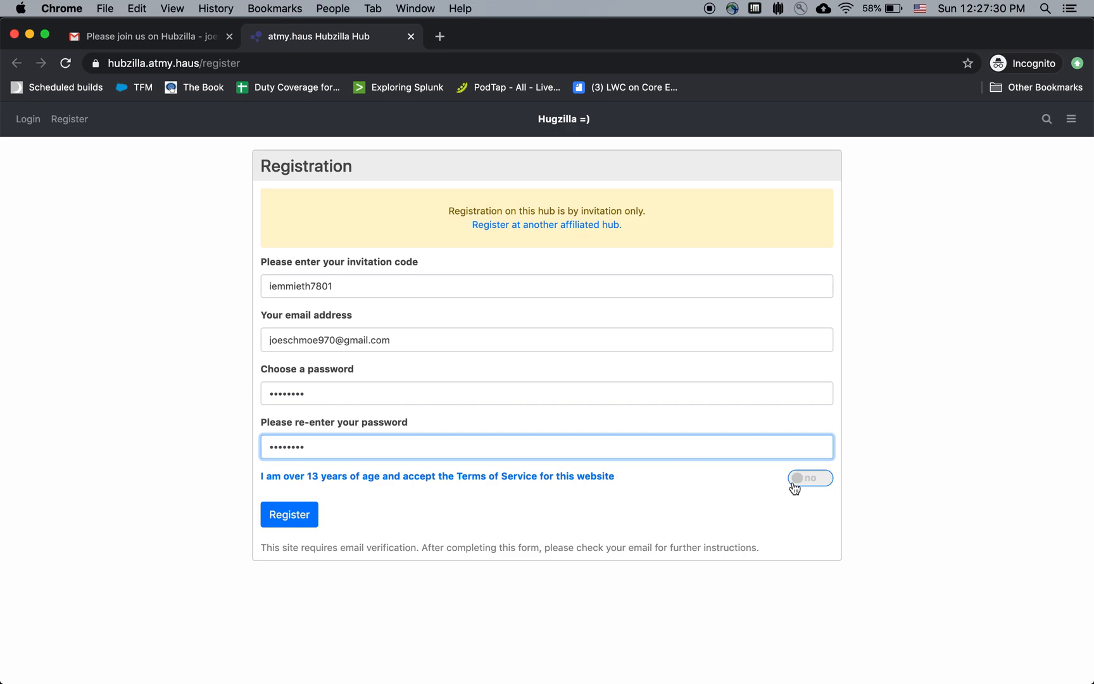
- Fill in the account details (joesch...), accept the age and terms, and submit the registration
{"action": "left_click", "coordinate": [809, 478]}
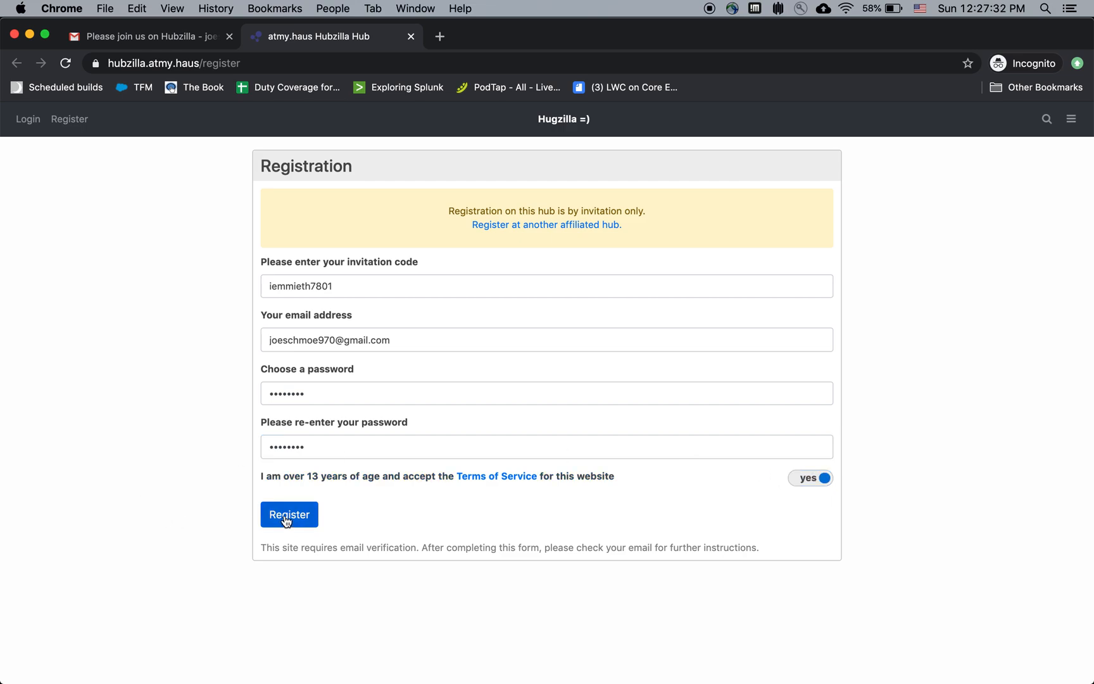
{"action": "left_click", "coordinate": [289, 514]}
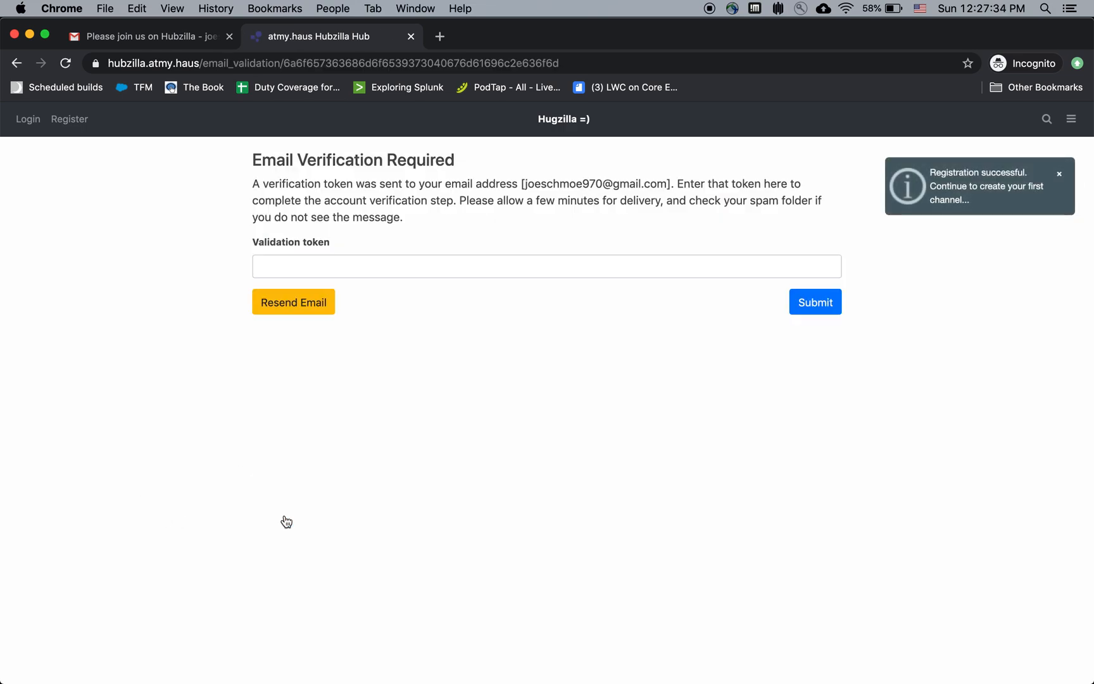
- Open the 'Registration confirmation for atmy.haus Hubzilla Hub' email and select its validation code
{"action": "left_click", "coordinate": [147, 35]}
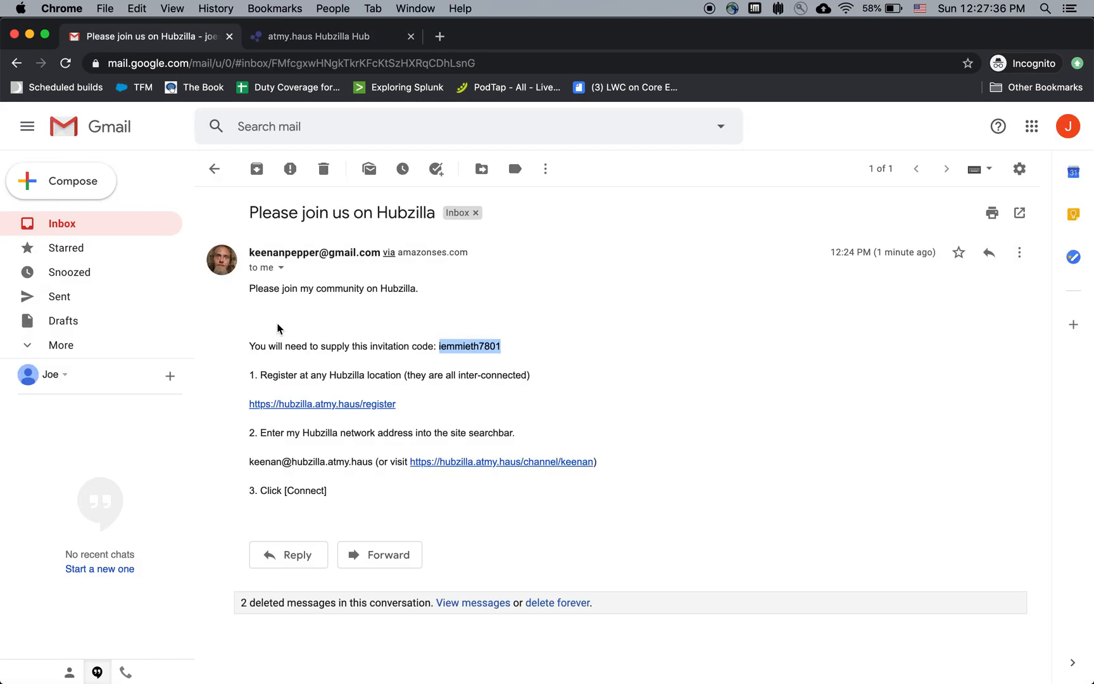
{"action": "left_click", "coordinate": [64, 223]}
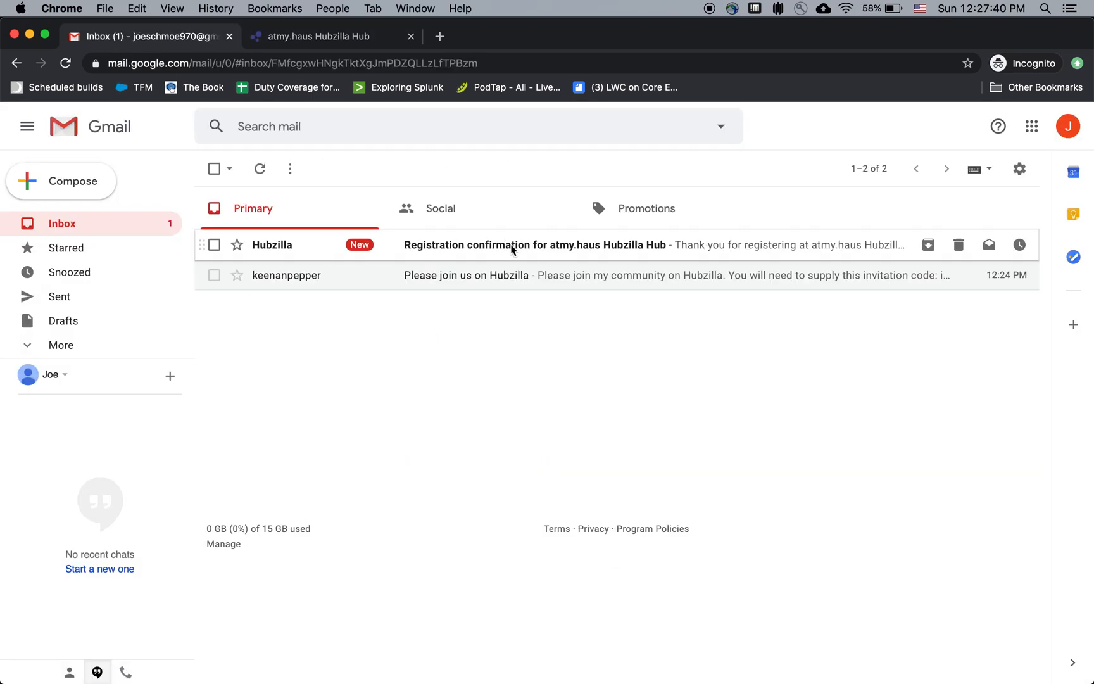
{"action": "left_click", "coordinate": [489, 245]}
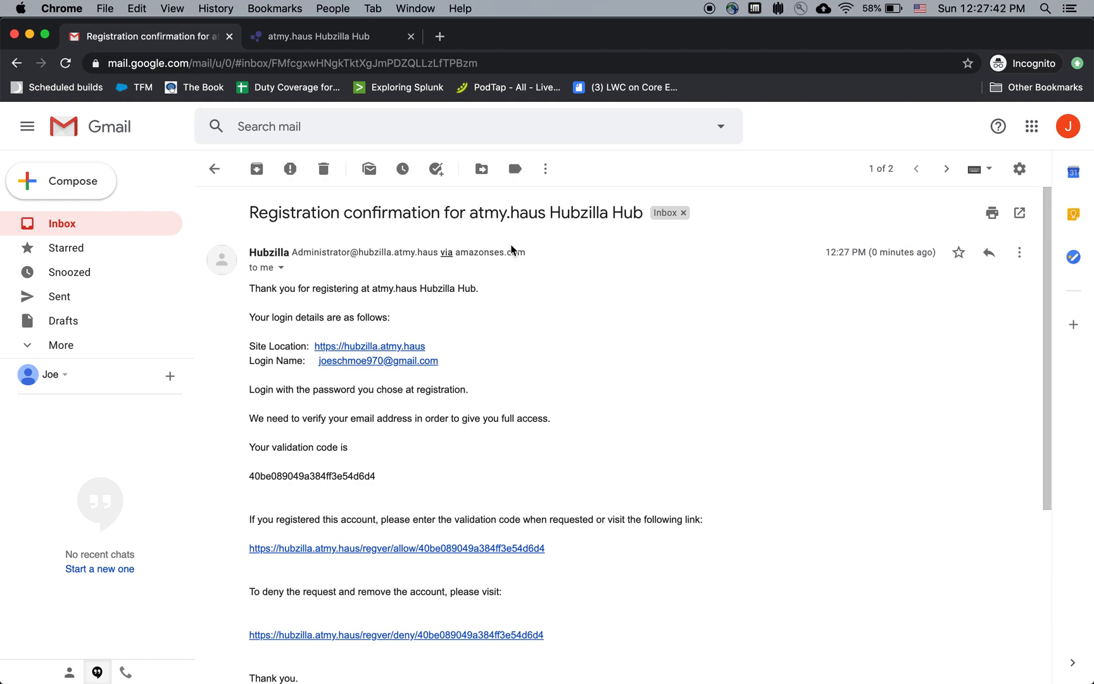
{"action": "mouse_move", "coordinate": [343, 508]}
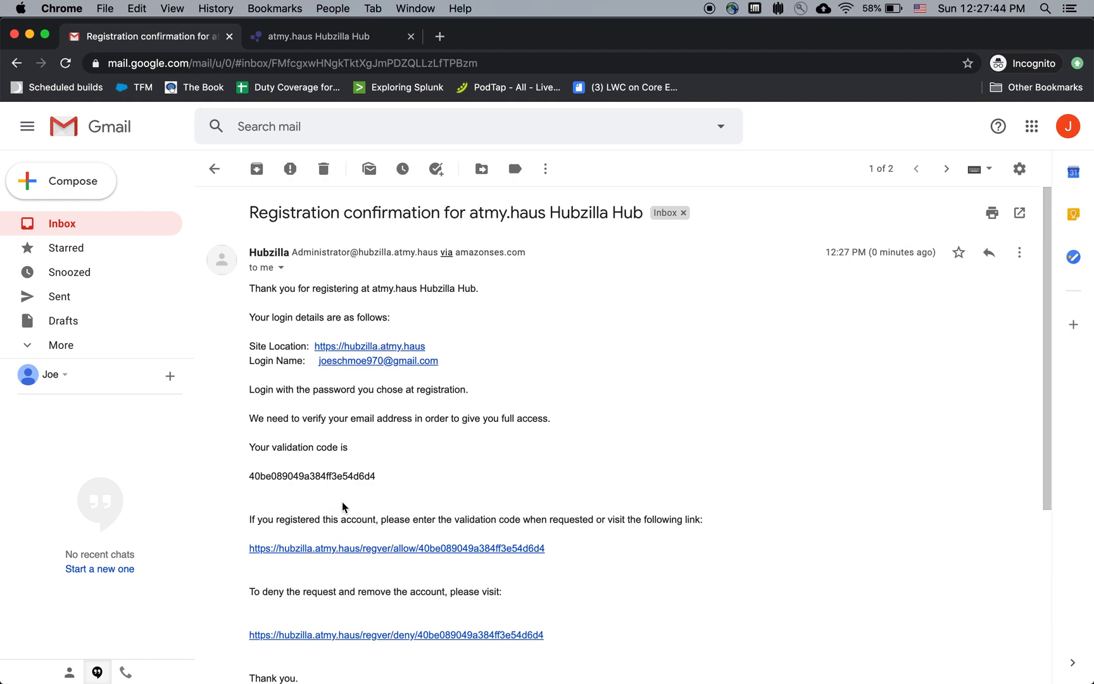
{"action": "double_click", "coordinate": [311, 476]}
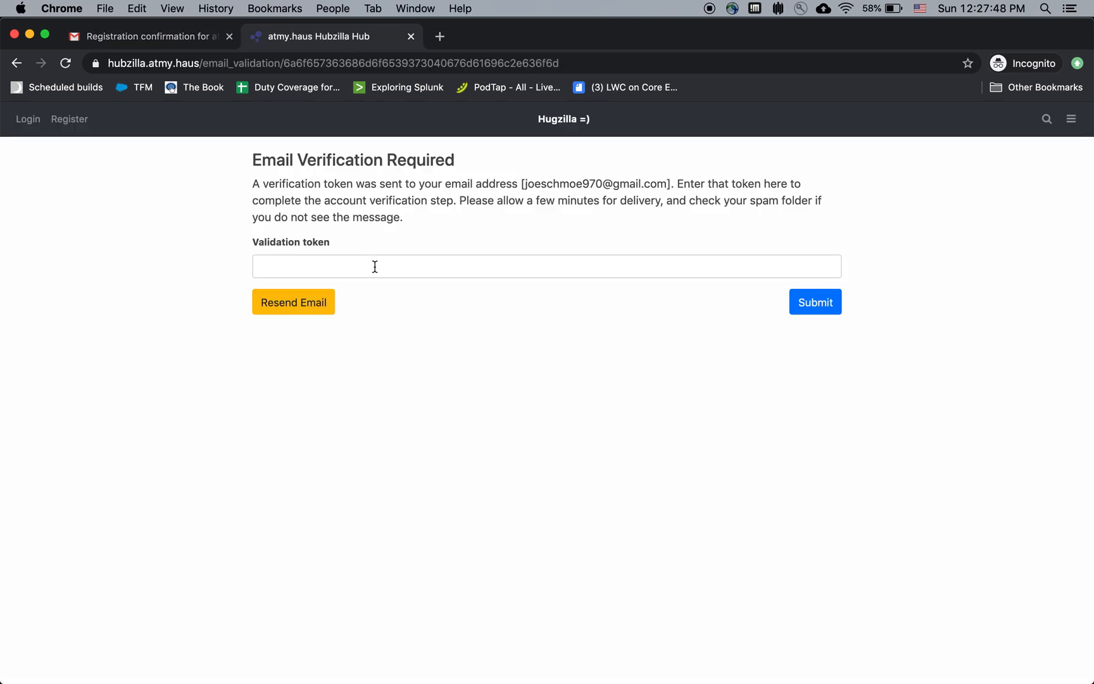
- Submit the emailed validation token to verify the Hubzilla account
{"action": "left_click", "coordinate": [815, 303]}
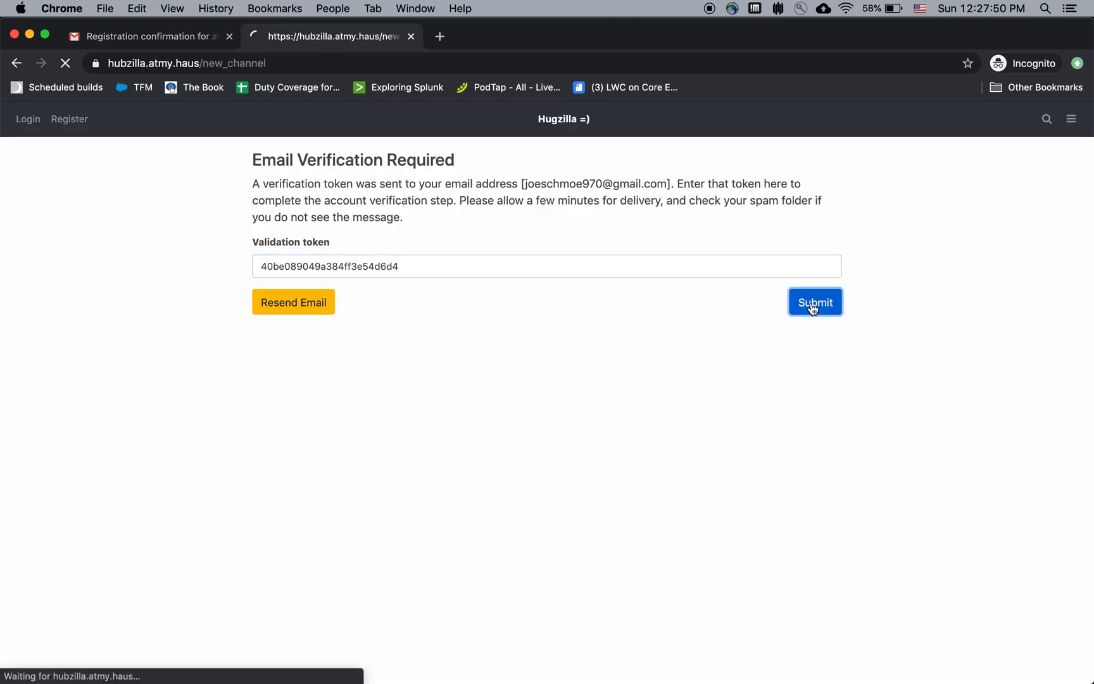
{"action": "left_click", "coordinate": [814, 301]}
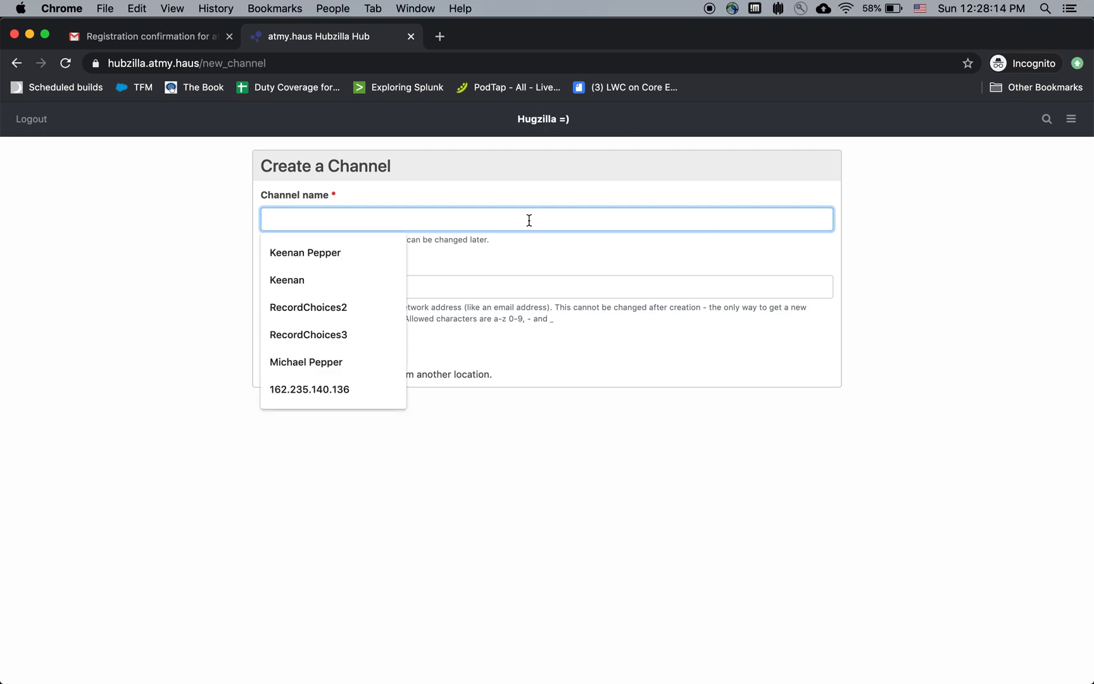
- Create the channel with name 'Joe Schmoe' and short nickname 'joe'
{"action": "type", "text": "Joe Schmoe"}
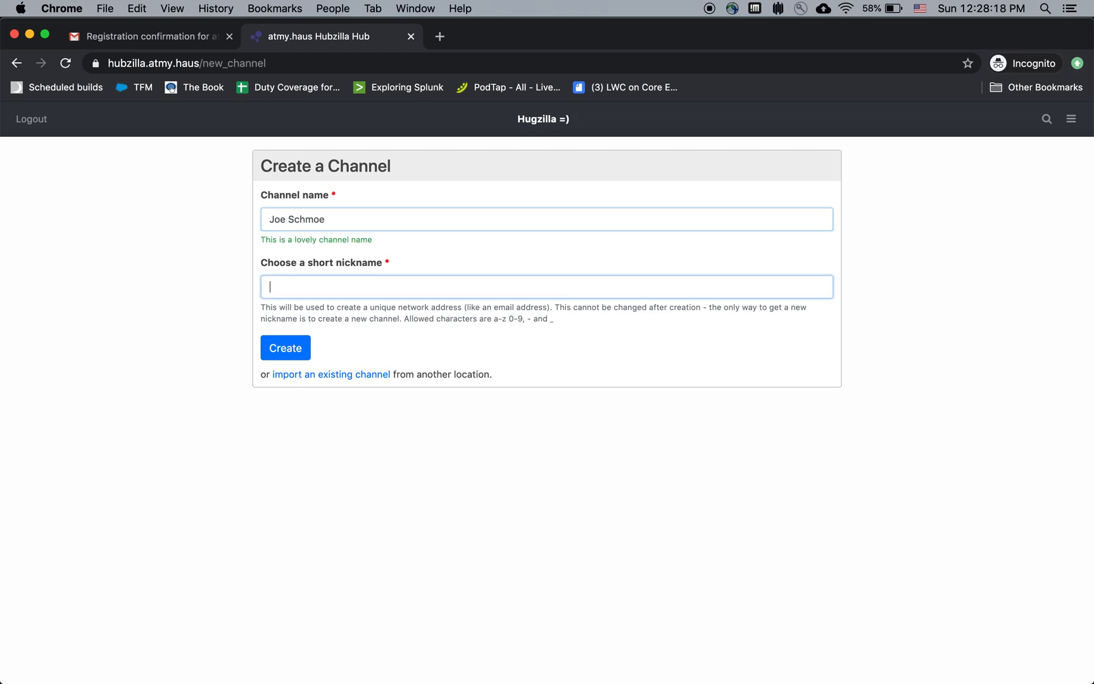
{"action": "type", "text": "joe"}
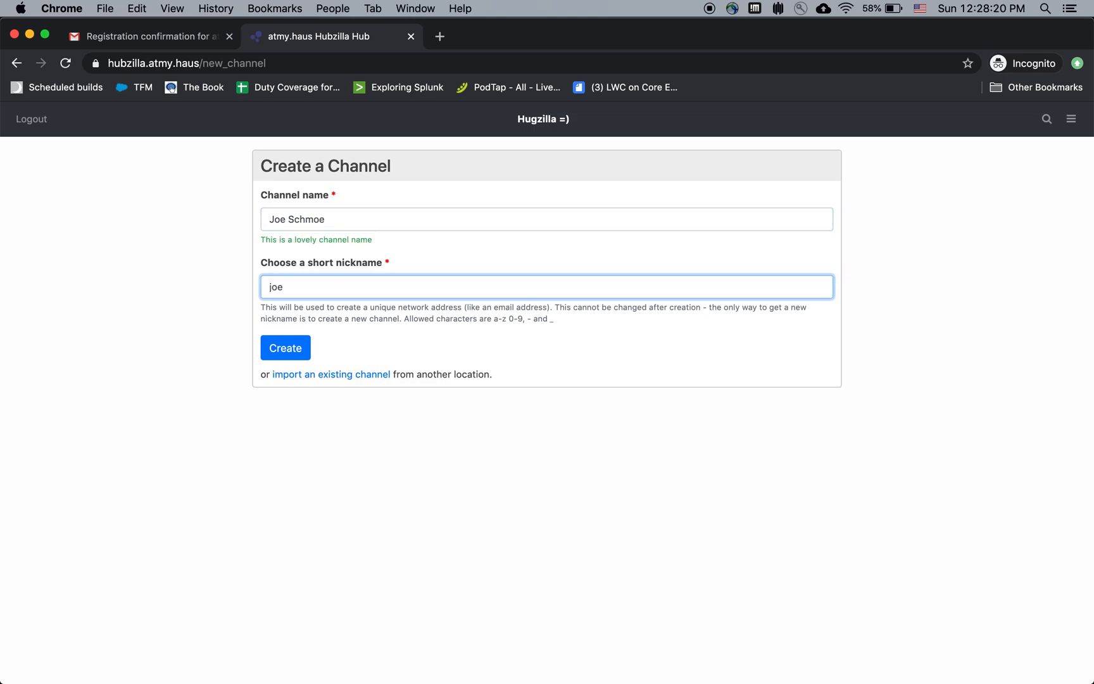
{"action": "left_click", "coordinate": [285, 347]}
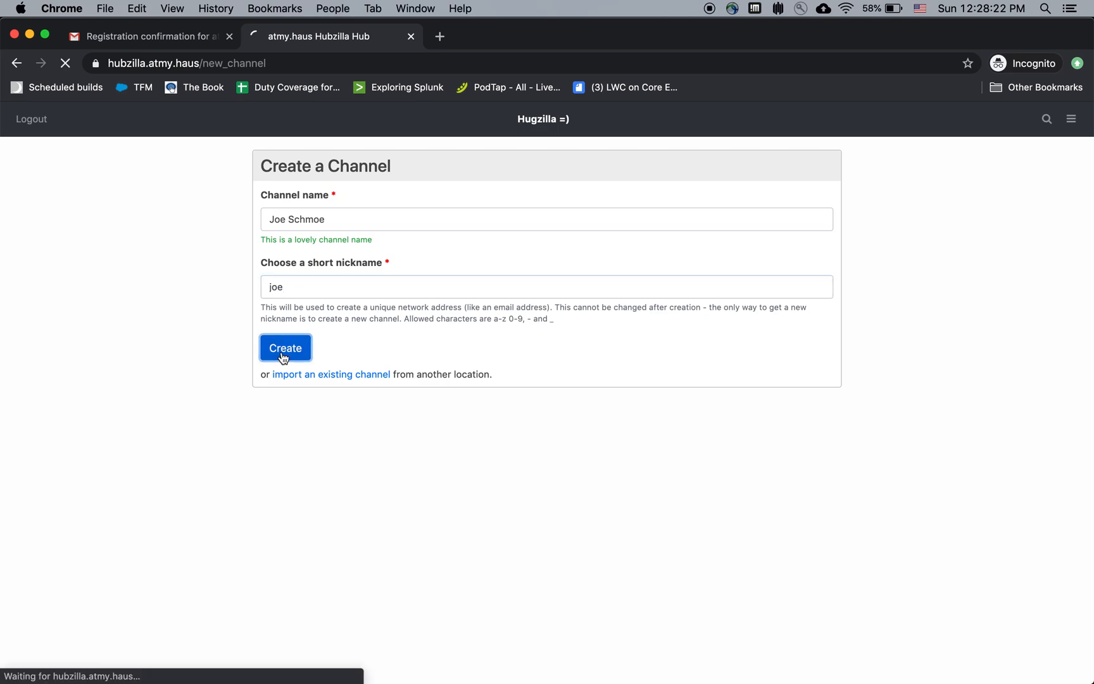
{"action": "left_click", "coordinate": [285, 347]}
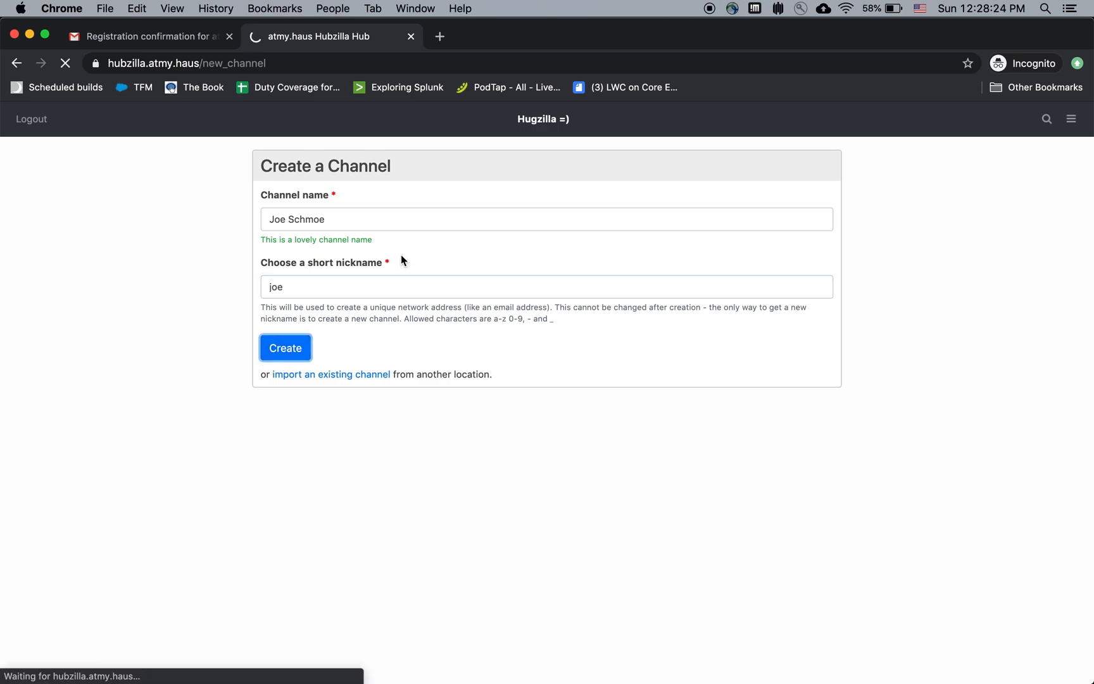
{"action": "left_click", "coordinate": [285, 347]}
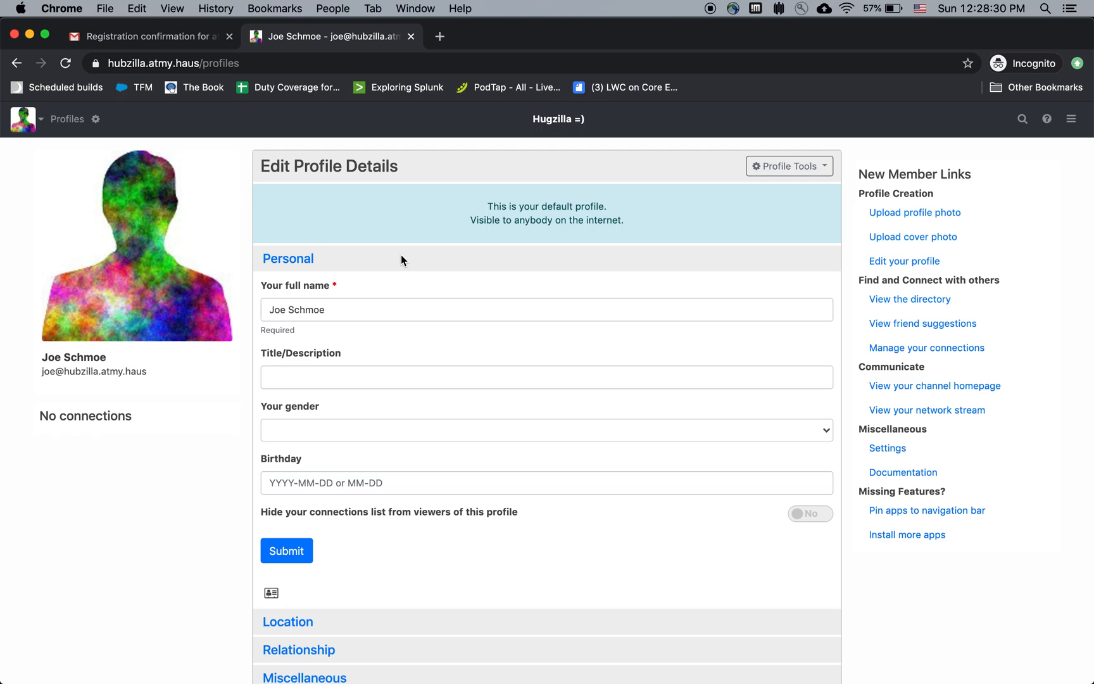
{"action": "mouse_move", "coordinate": [335, 417]}
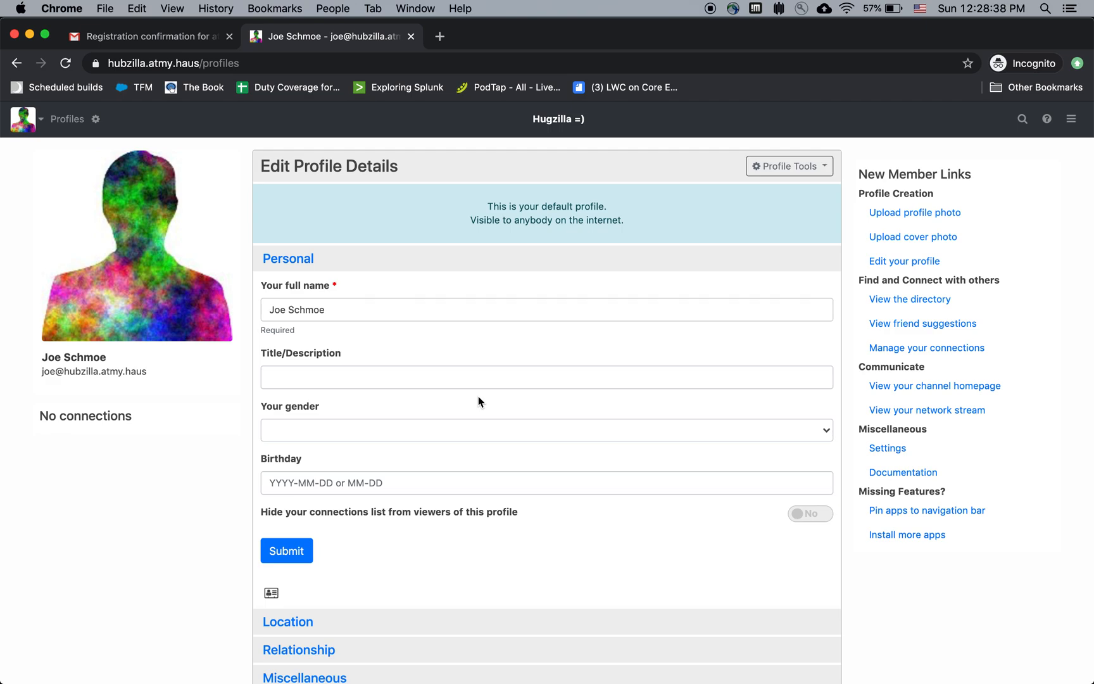
{"action": "mouse_move", "coordinate": [442, 437]}
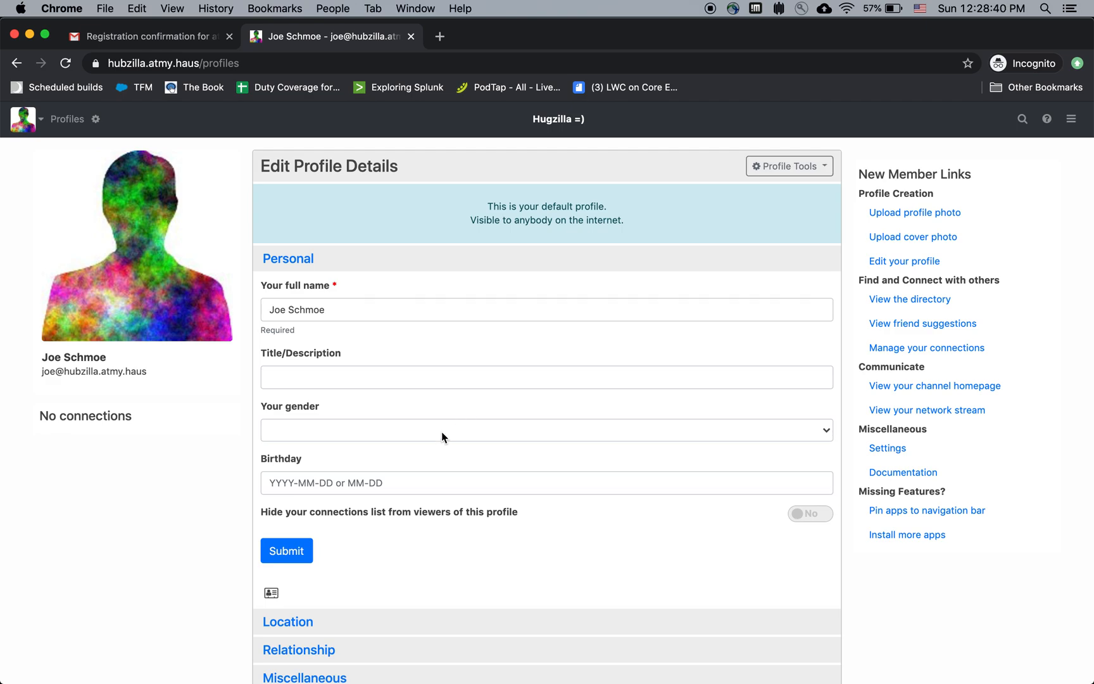
- Choose Change profile photo from the Profile Tools dropdown
{"action": "left_click", "coordinate": [788, 166]}
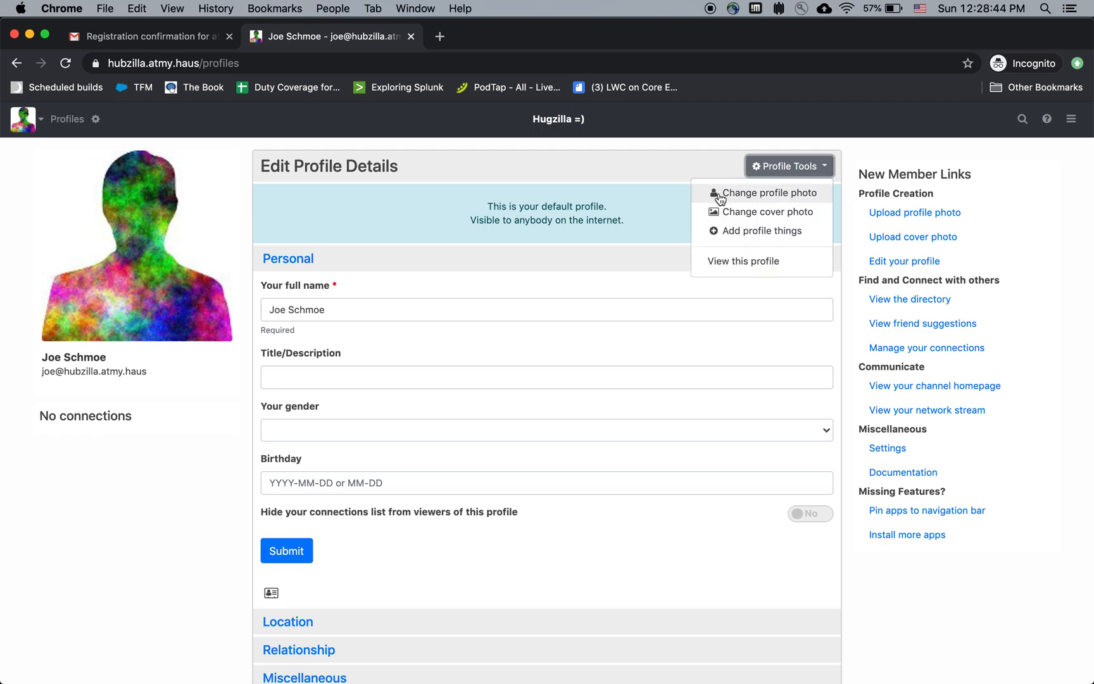
{"action": "mouse_move", "coordinate": [764, 200]}
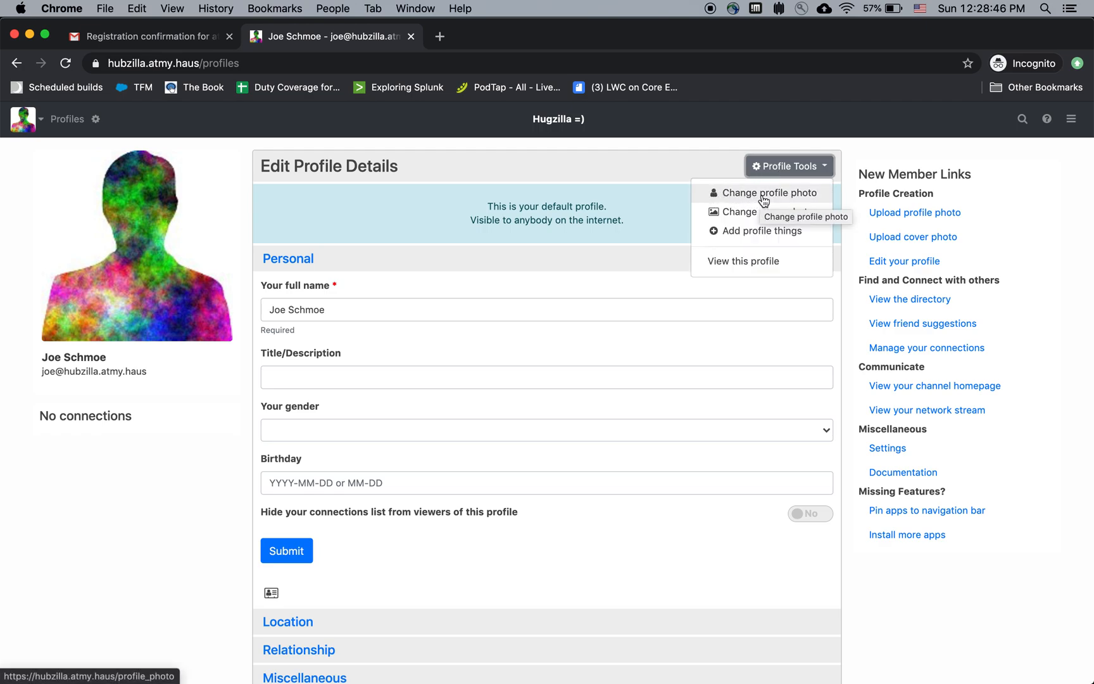
{"action": "left_click", "coordinate": [770, 193]}
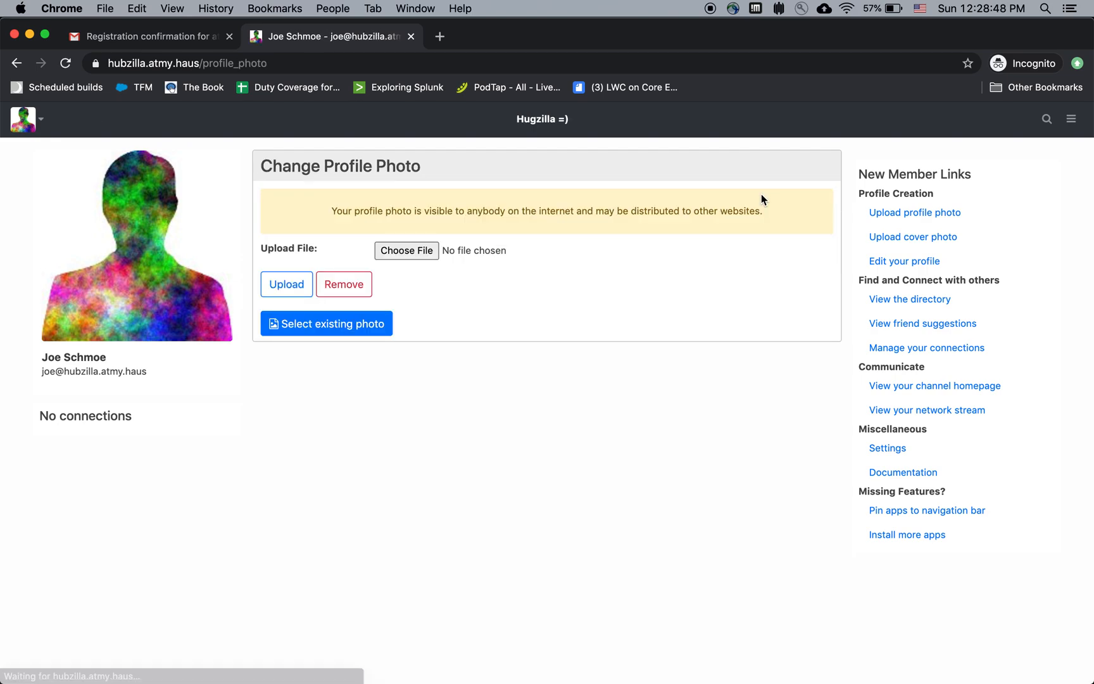
- Upload headshot.jpeg as the profile photo and accept the default crop with Done Editing
{"action": "left_click", "coordinate": [405, 251]}
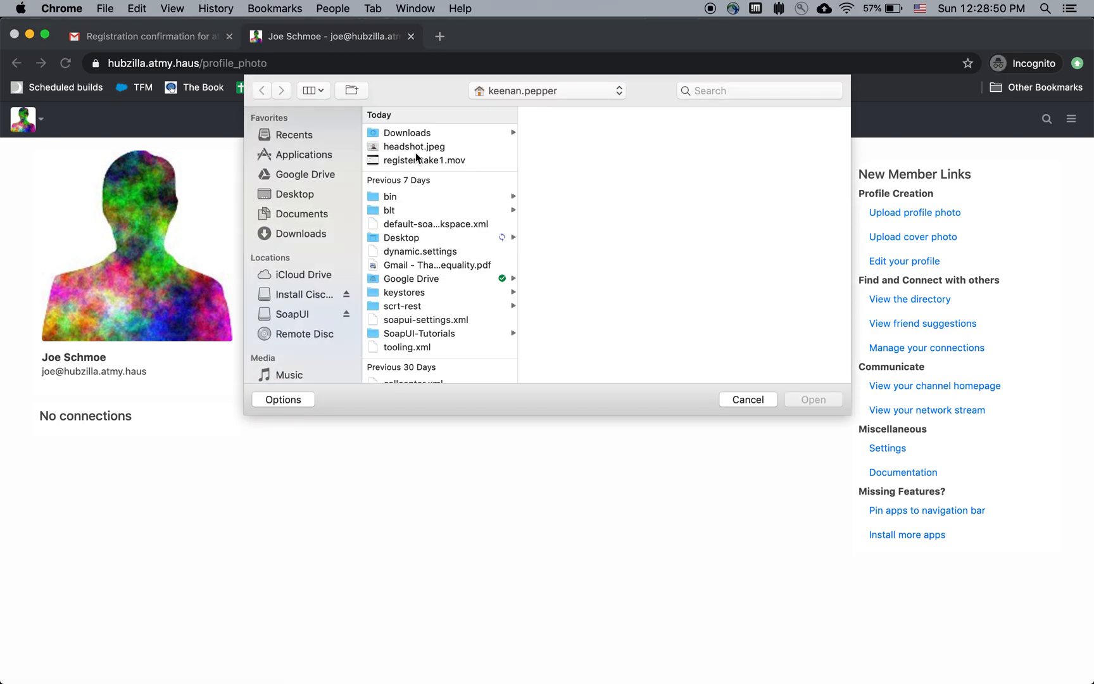
{"action": "left_click", "coordinate": [416, 147]}
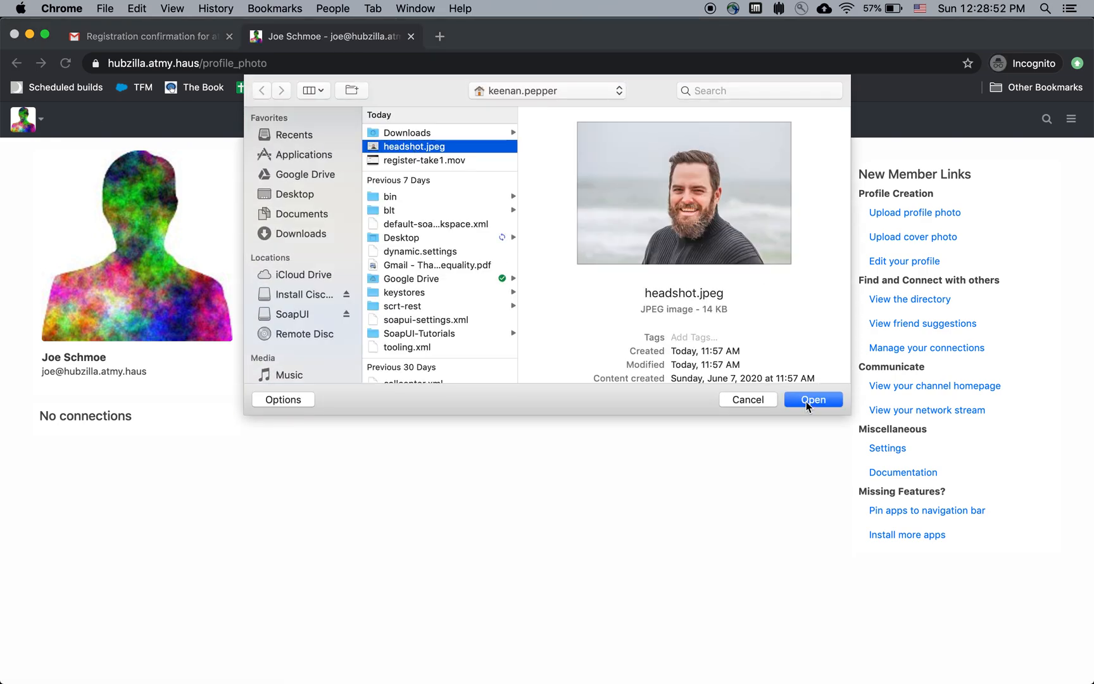
{"action": "left_click", "coordinate": [812, 399]}
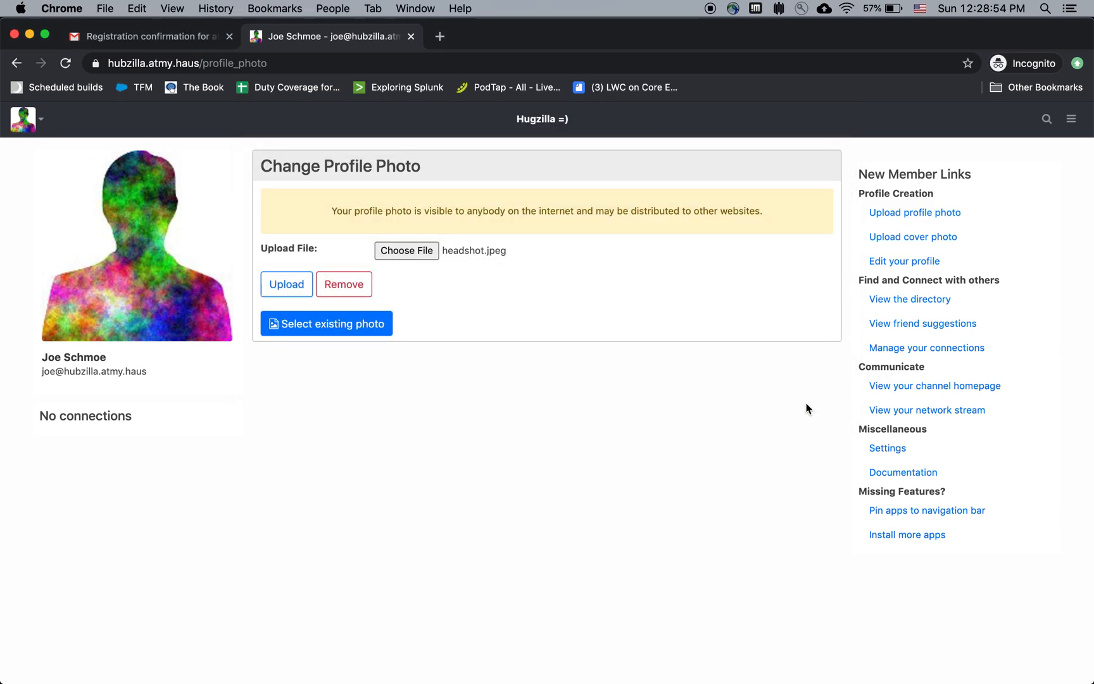
{"action": "left_click", "coordinate": [287, 284]}
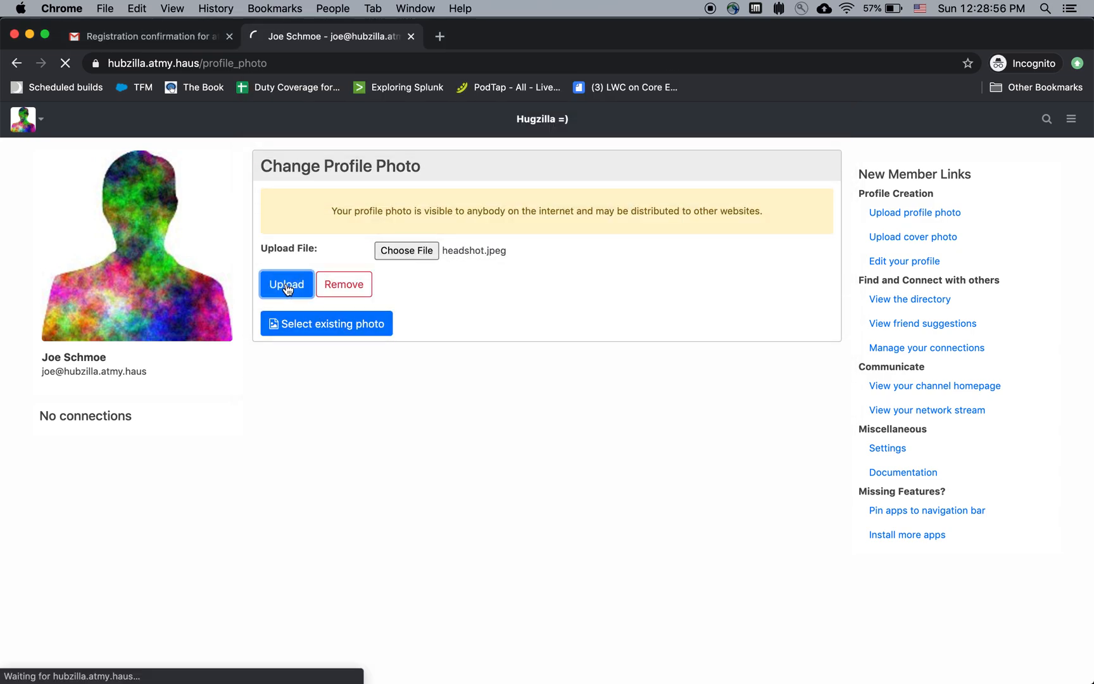
{"action": "left_click", "coordinate": [286, 284]}
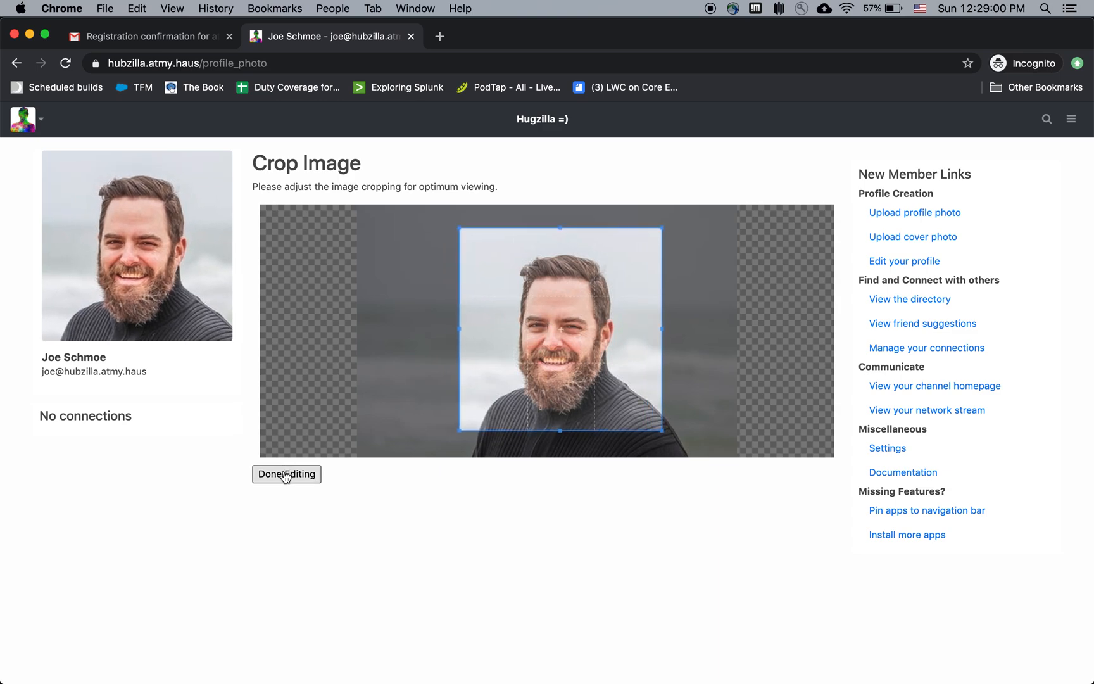
{"action": "left_click", "coordinate": [285, 474]}
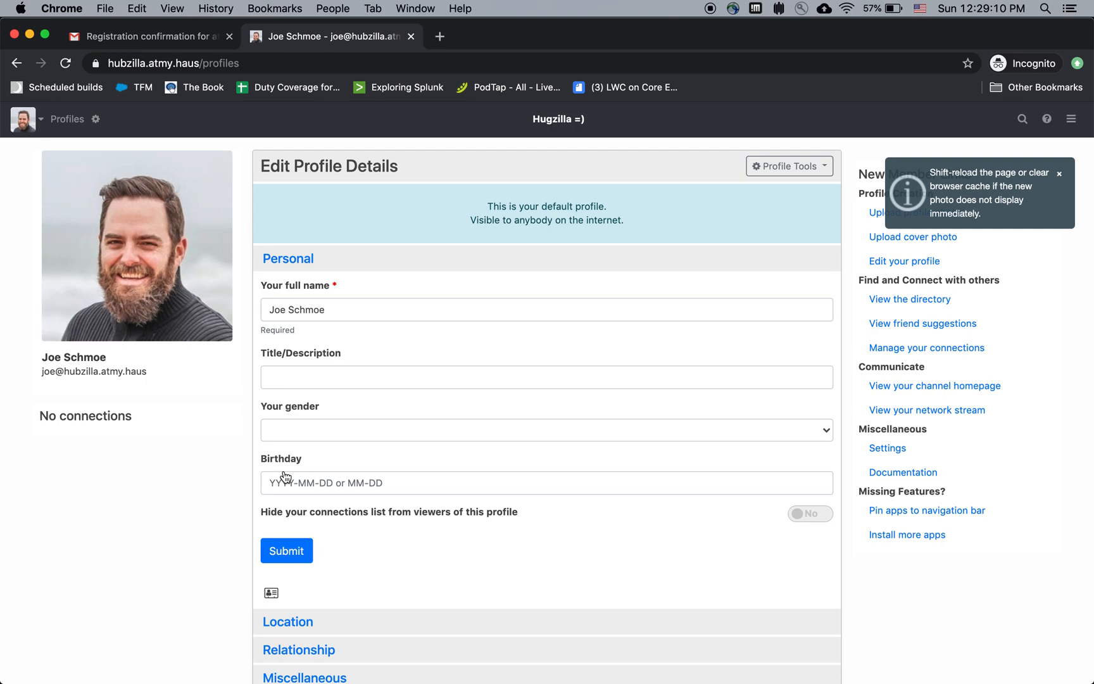
- Dismiss the channel avatar menu and navigate to Joe Schmoe's Channel Home
{"action": "left_click", "coordinate": [23, 119]}
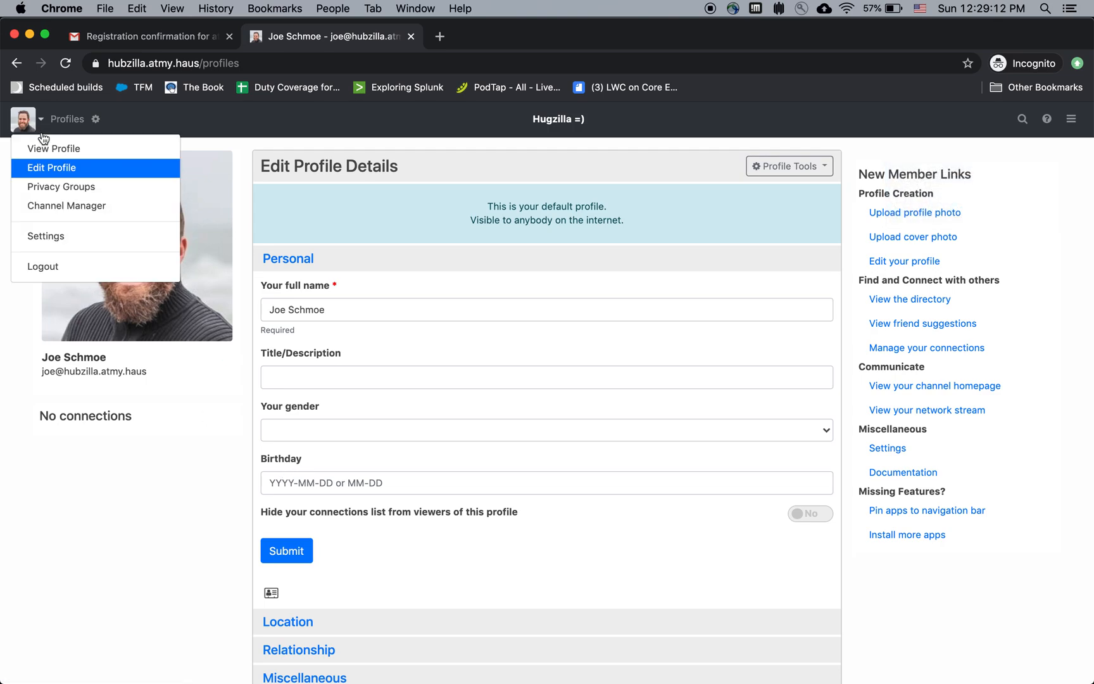
{"action": "left_click", "coordinate": [524, 350]}
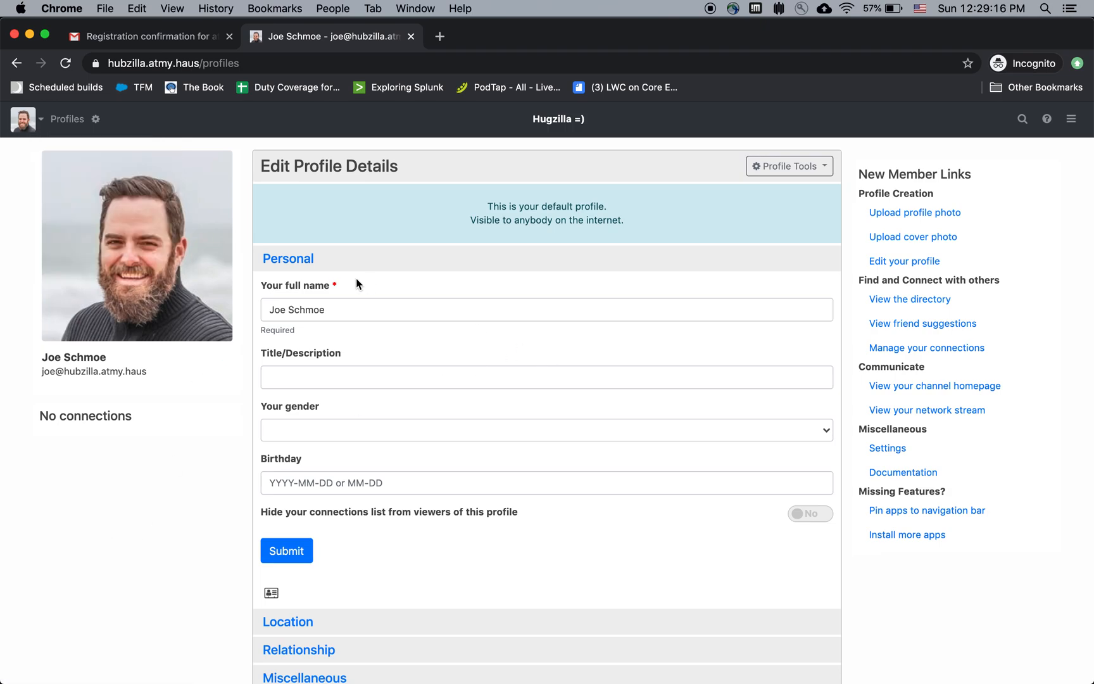
{"action": "mouse_move", "coordinate": [175, 475]}
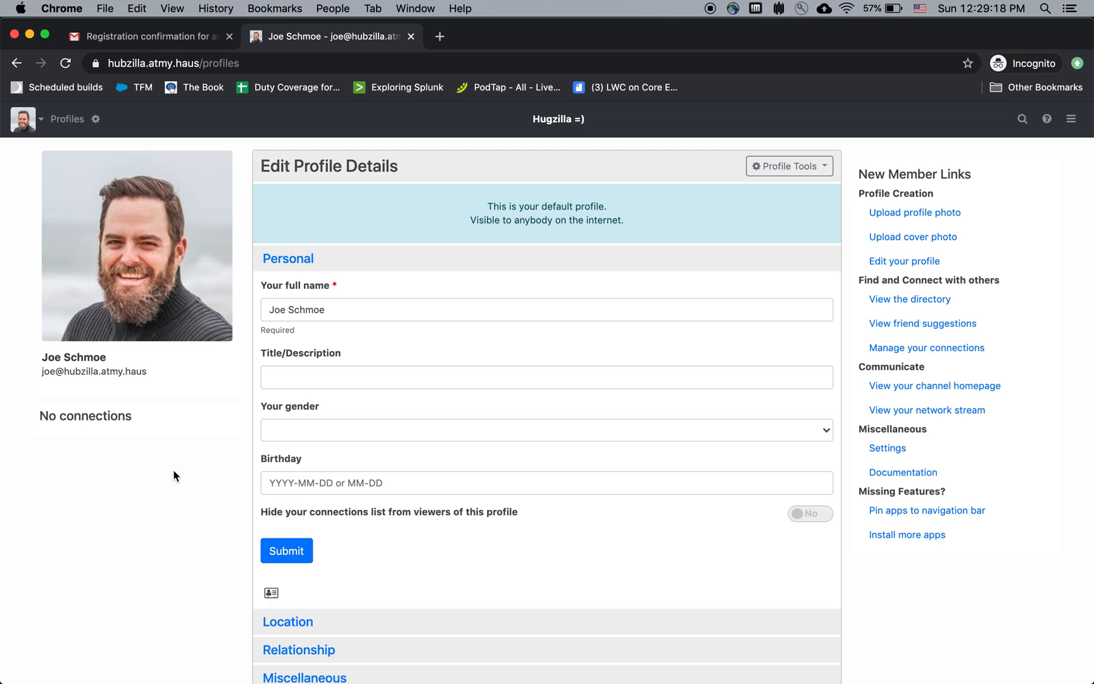
{"action": "mouse_move", "coordinate": [825, 257]}
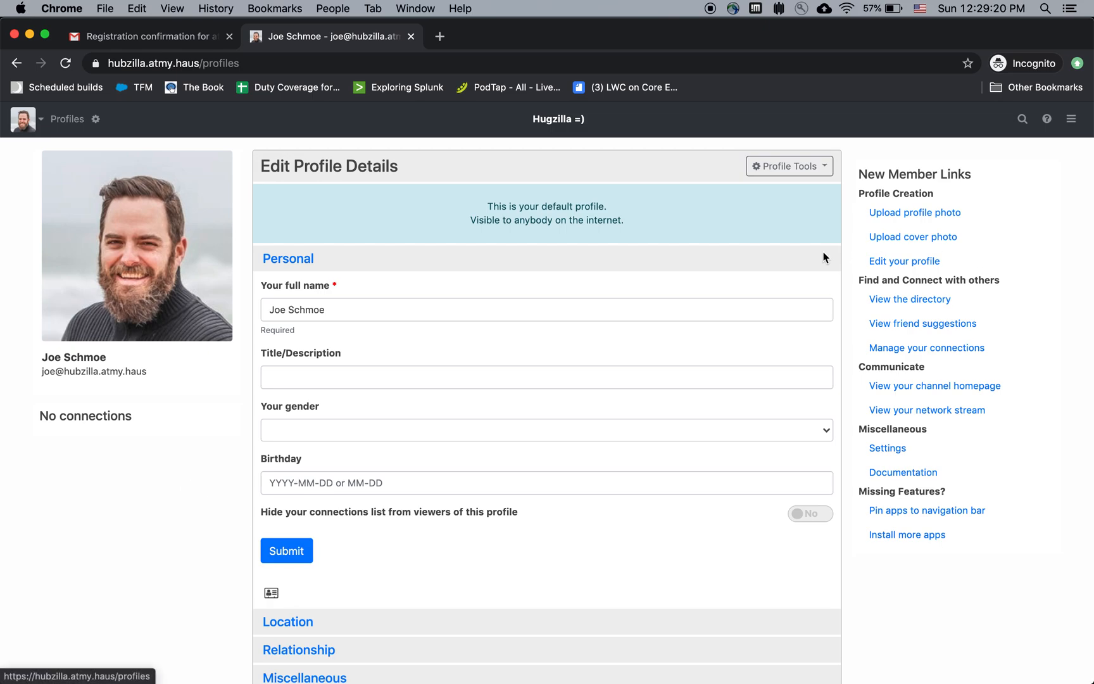
{"action": "left_click", "coordinate": [1075, 119]}
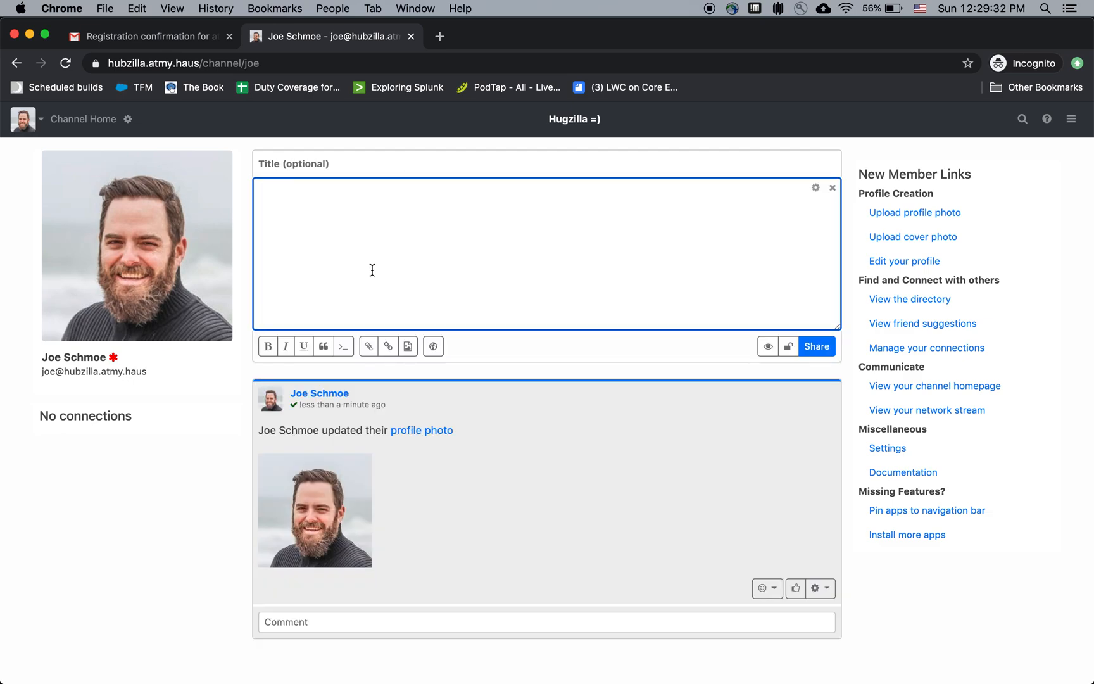
- Write 'Hello, world!' in the post body and share it on the channel
{"action": "type", "text": "Hello, wor"}
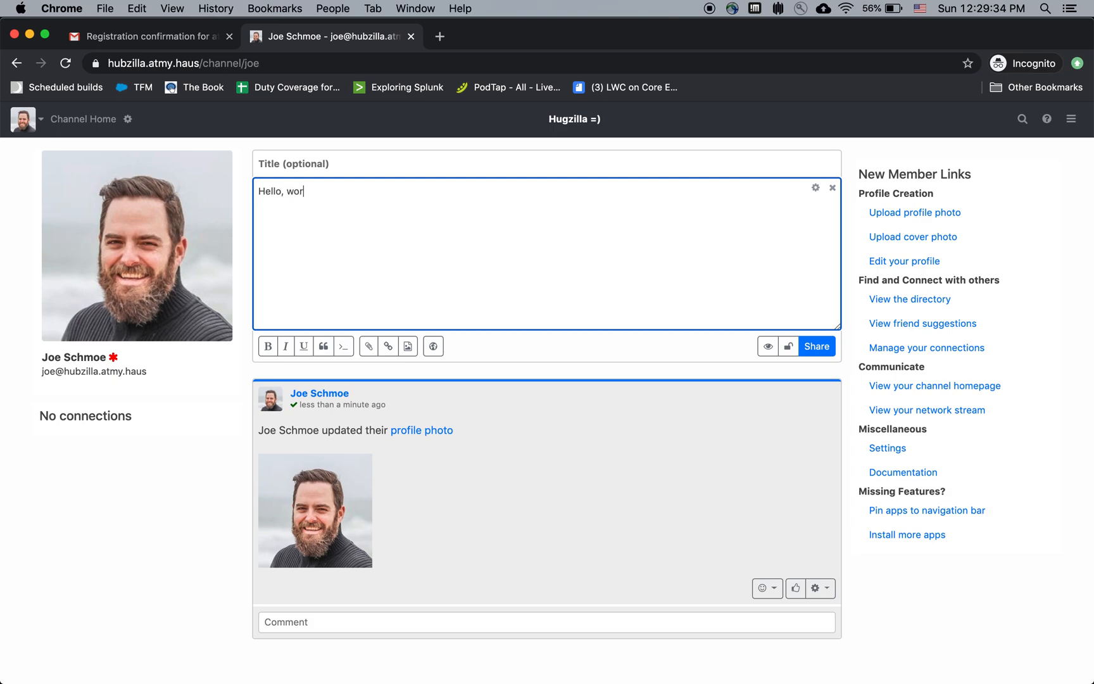
{"action": "type", "text": "ld!"}
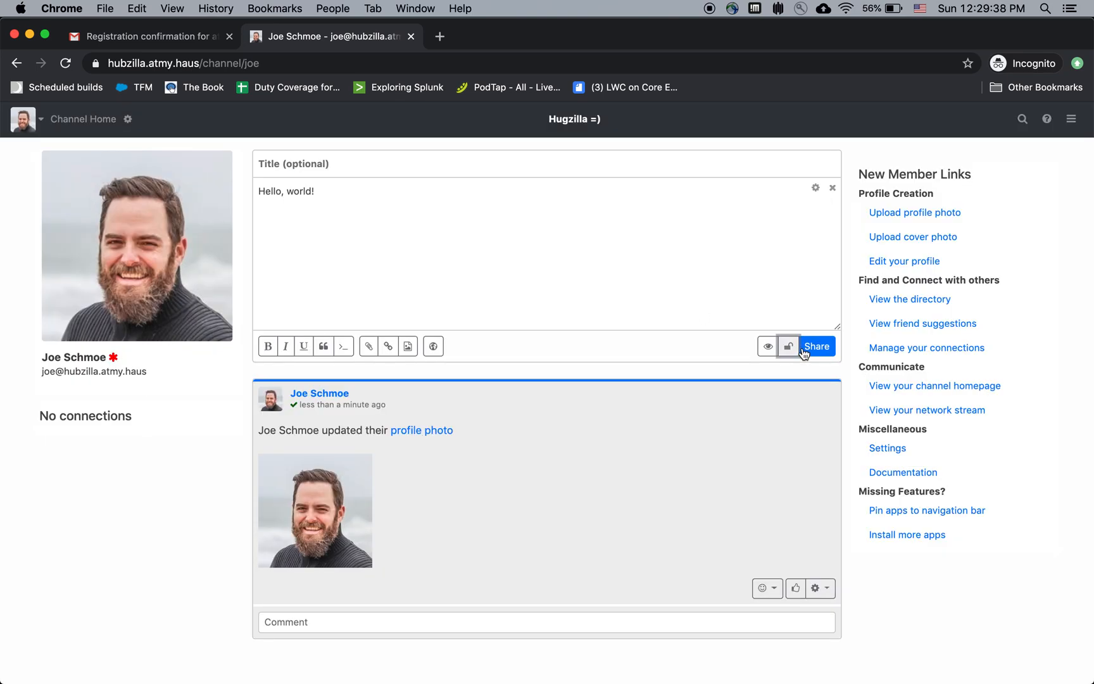
{"action": "left_click", "coordinate": [815, 346]}
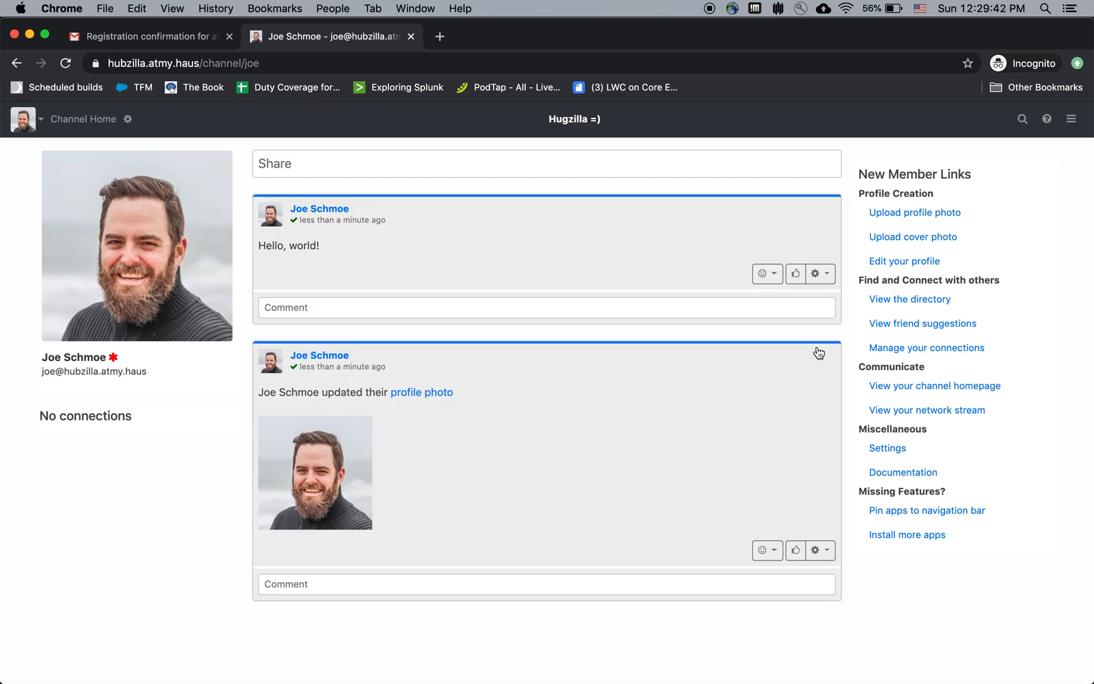
{"action": "mouse_move", "coordinate": [1023, 117]}
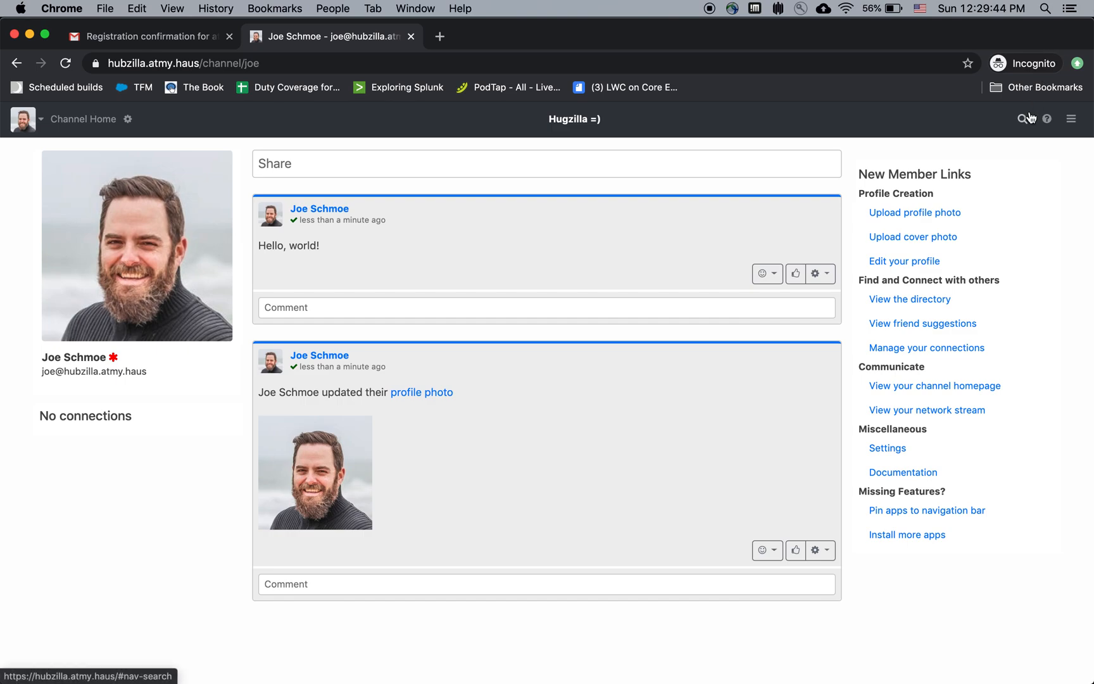
{"action": "left_click", "coordinate": [1073, 119]}
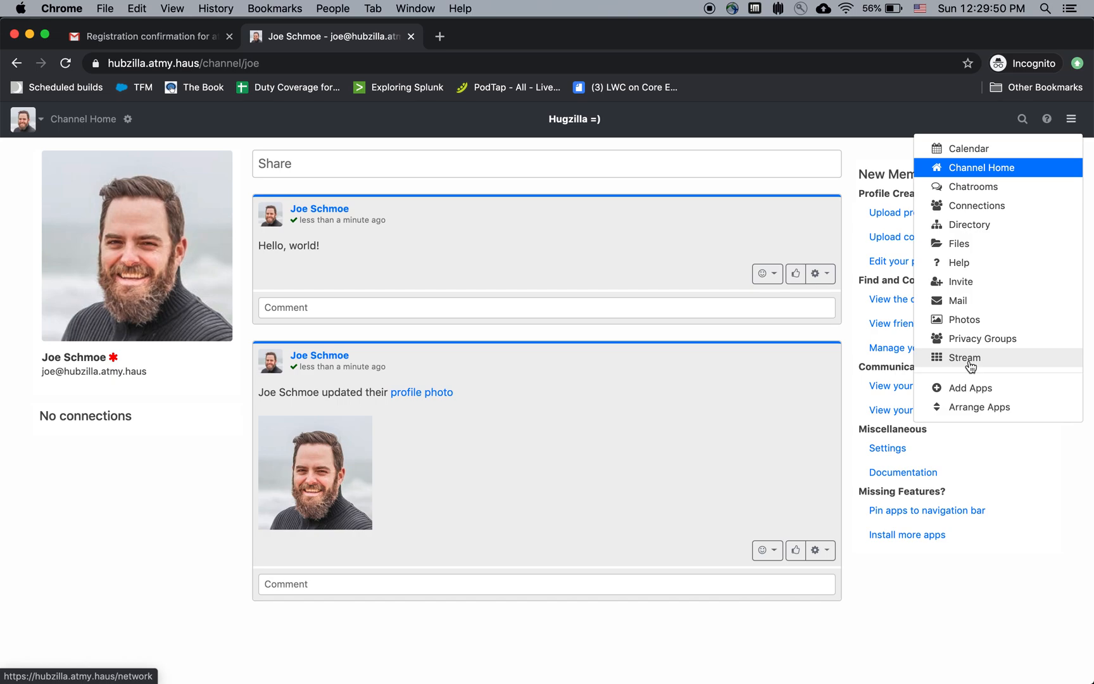
{"action": "left_click", "coordinate": [963, 357]}
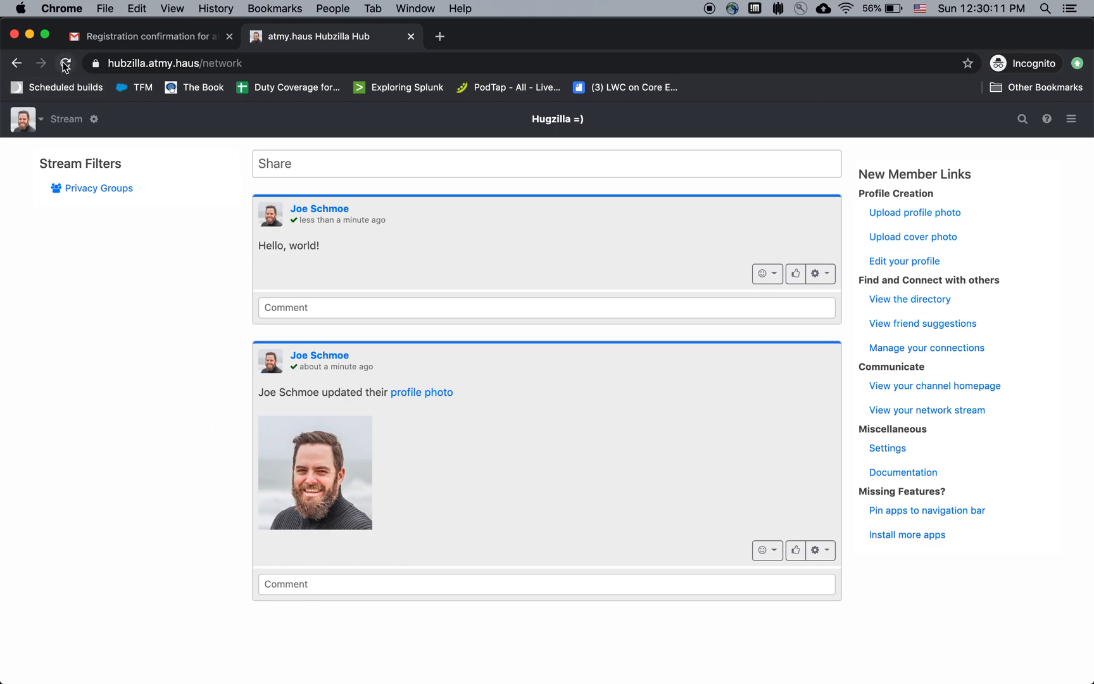
{"action": "left_click", "coordinate": [63, 64]}
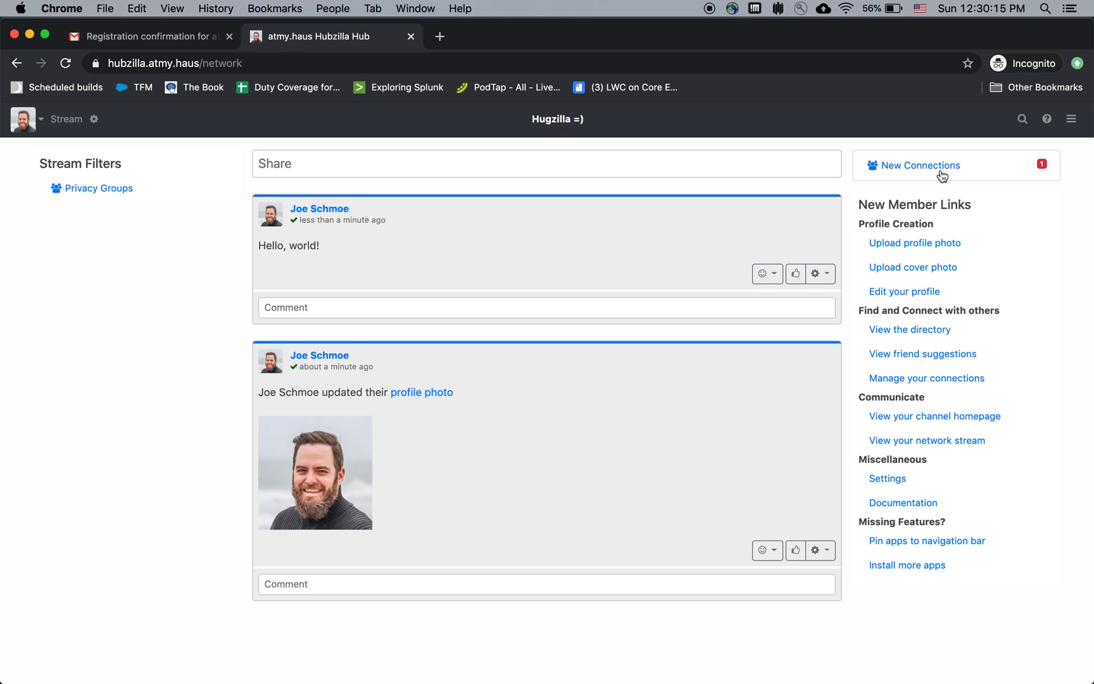
{"action": "mouse_move", "coordinate": [923, 173]}
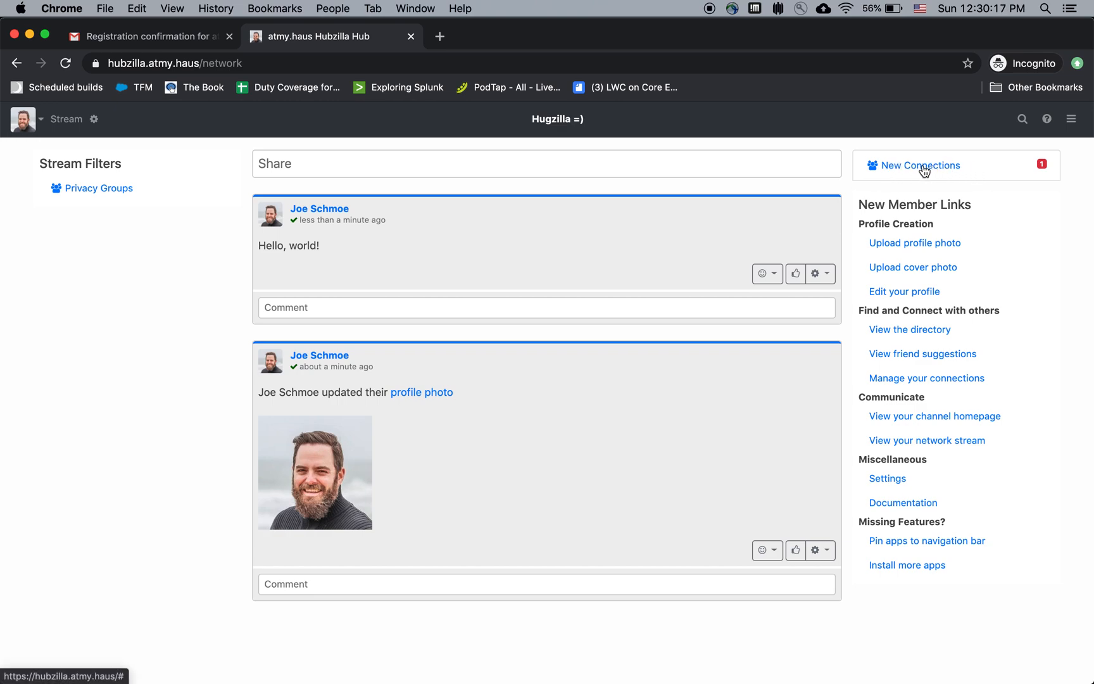
{"action": "left_click", "coordinate": [920, 166]}
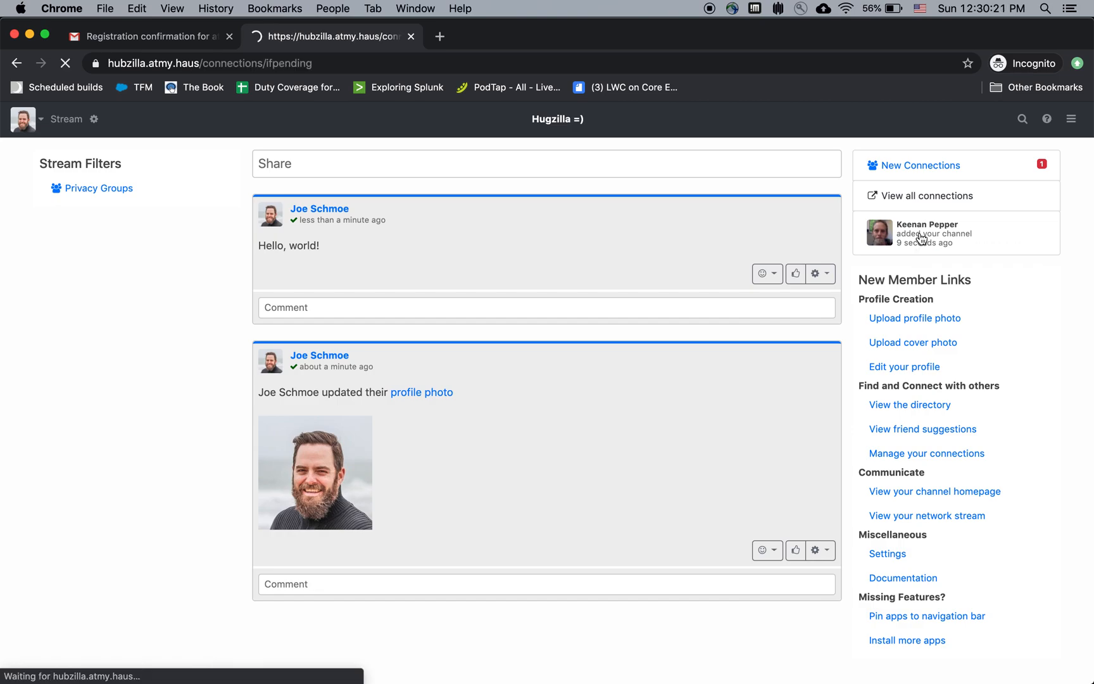
{"action": "left_click", "coordinate": [929, 233]}
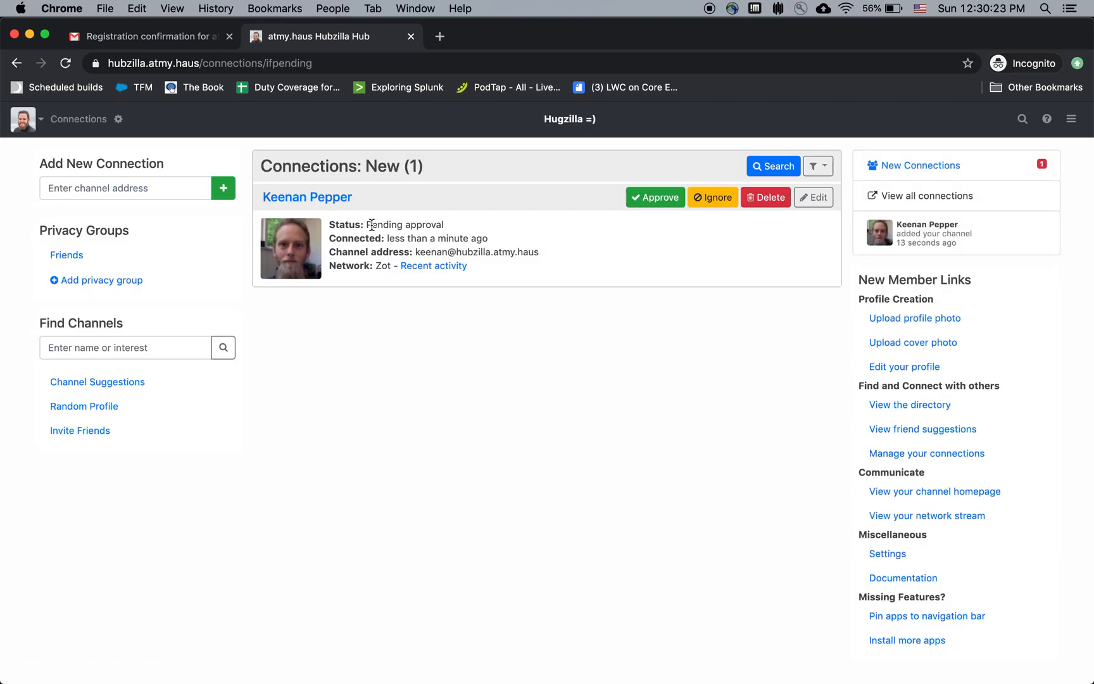
{"action": "mouse_move", "coordinate": [511, 242]}
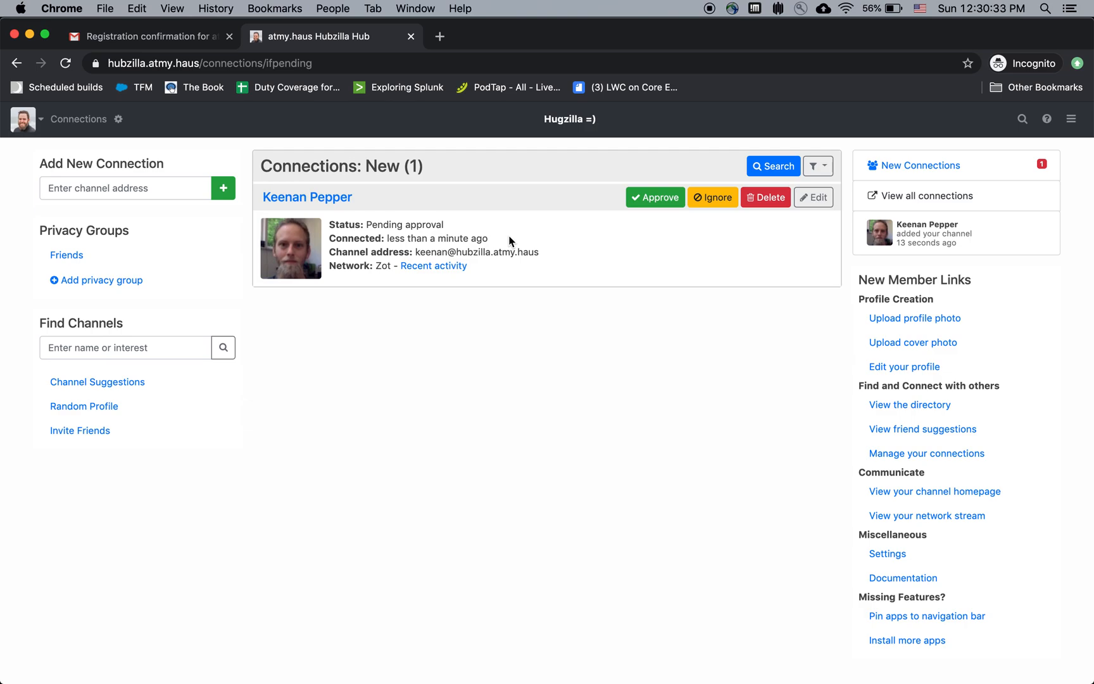
{"action": "mouse_move", "coordinate": [614, 206]}
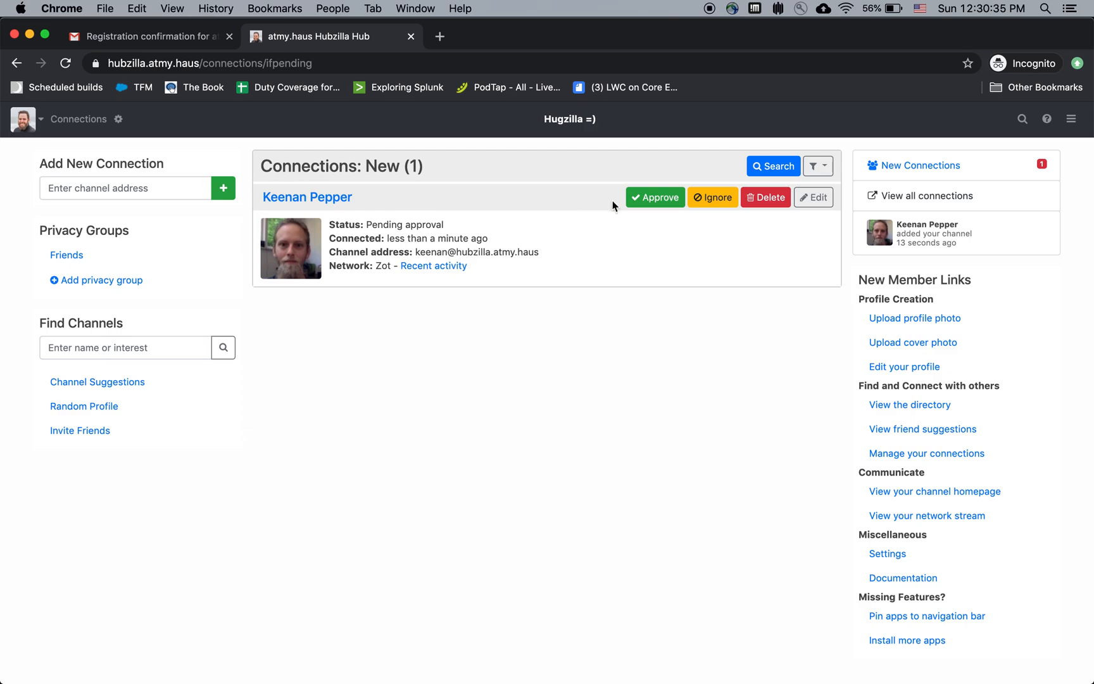
{"action": "left_click", "coordinate": [655, 197]}
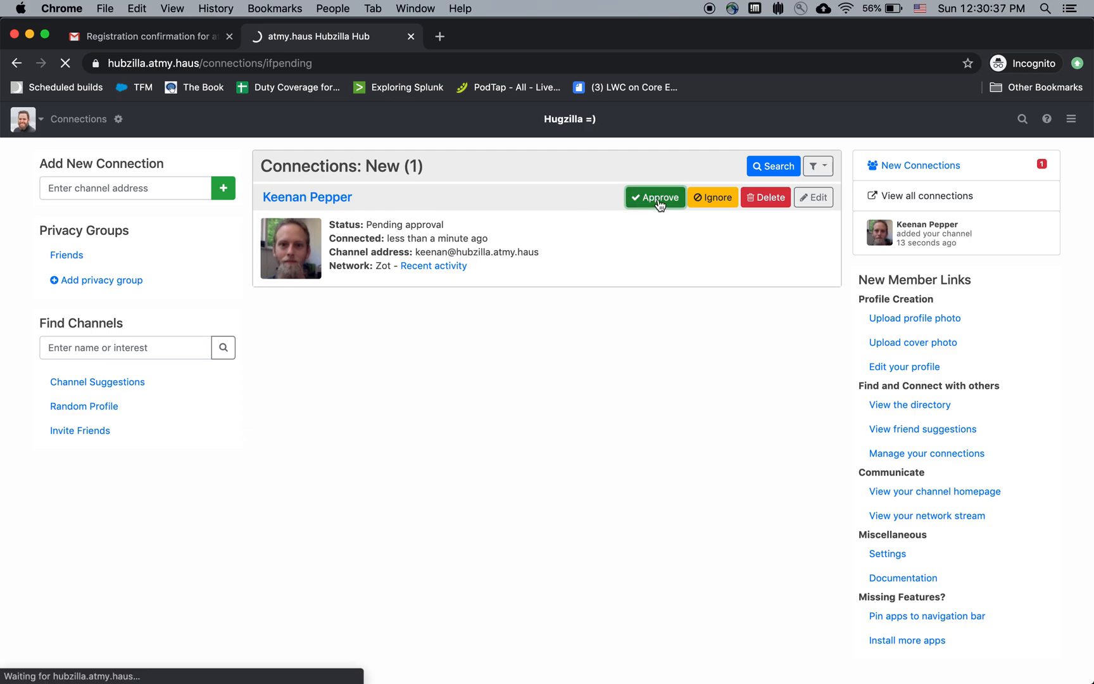
{"action": "left_click", "coordinate": [655, 197]}
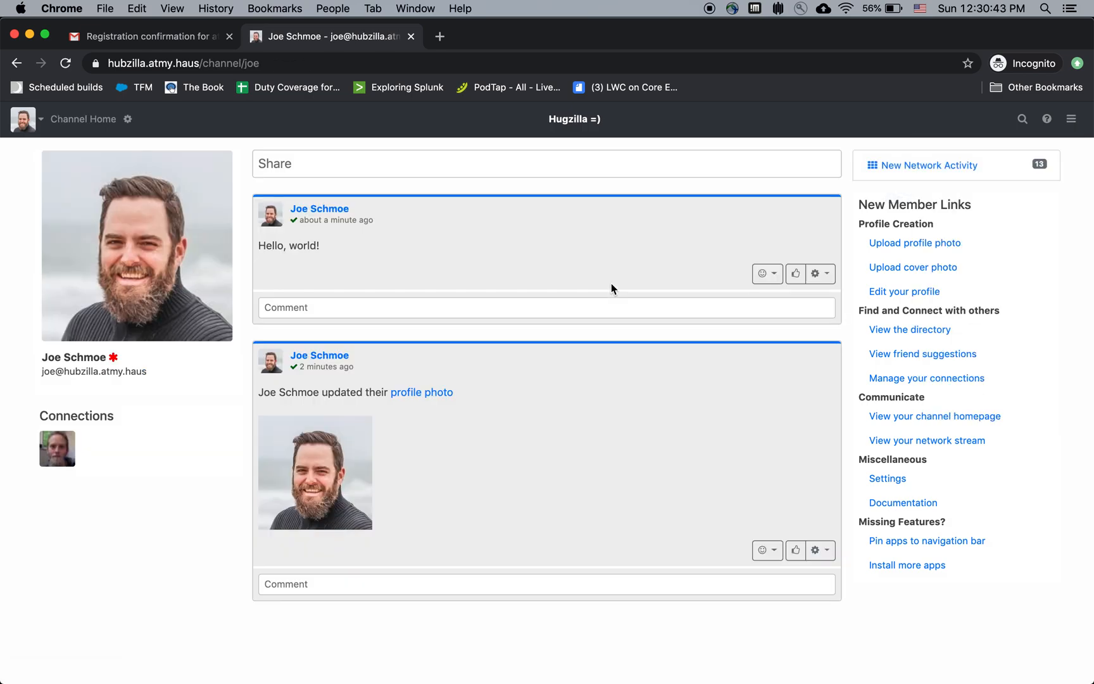
{"action": "mouse_move", "coordinate": [1072, 119]}
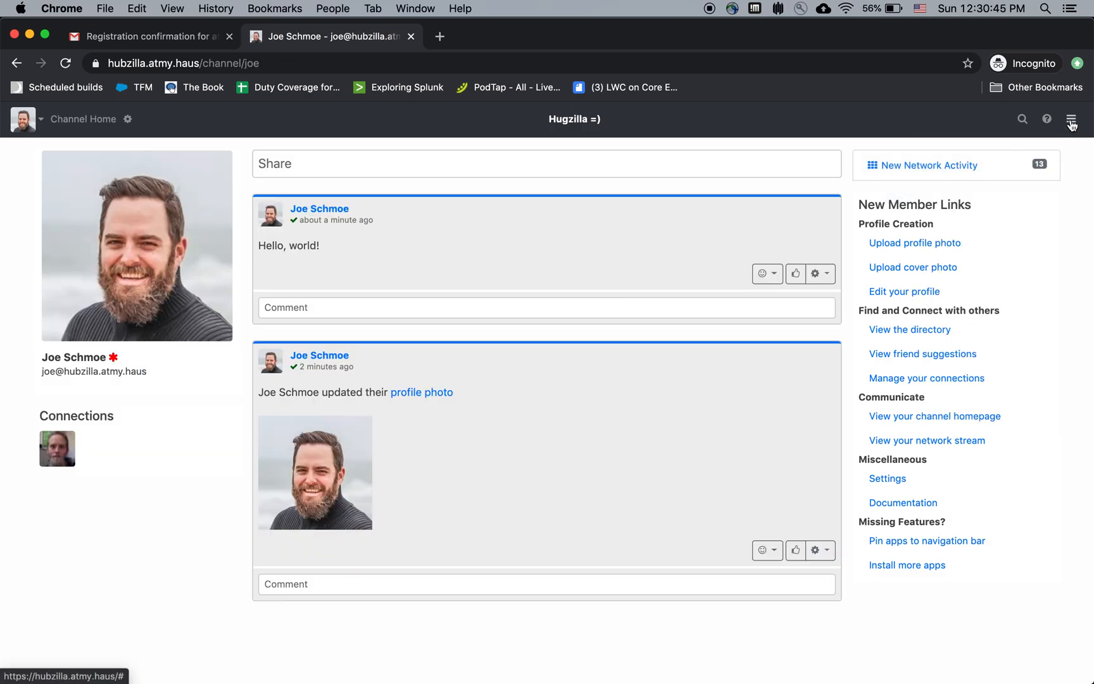
{"action": "left_click", "coordinate": [1071, 119]}
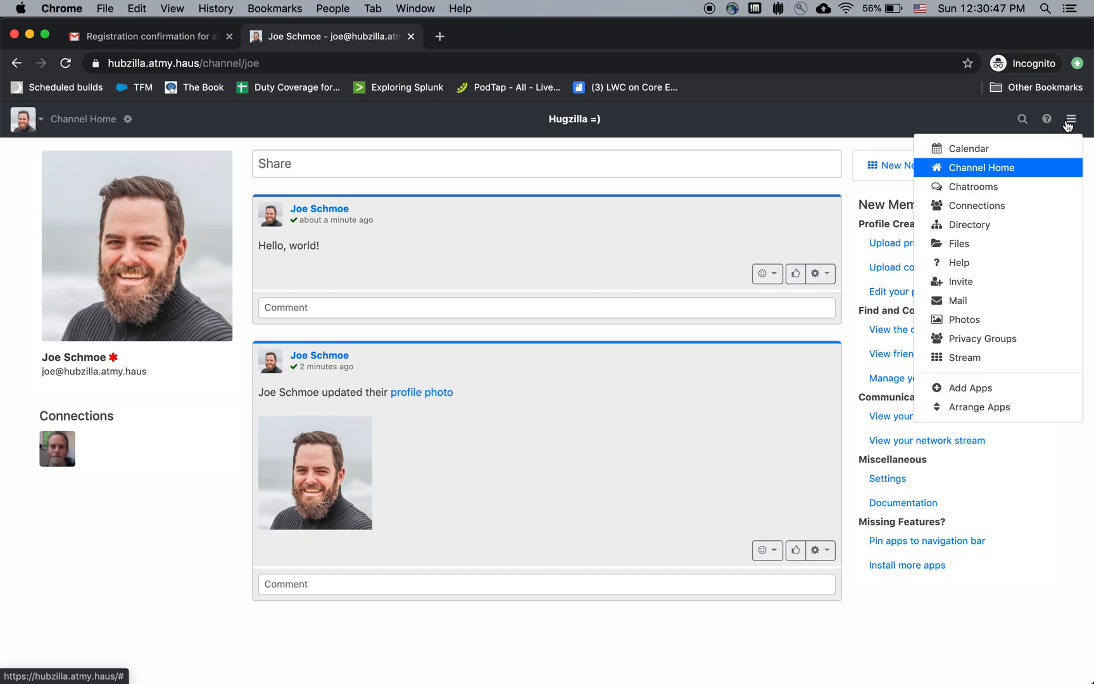
{"action": "left_click", "coordinate": [965, 357]}
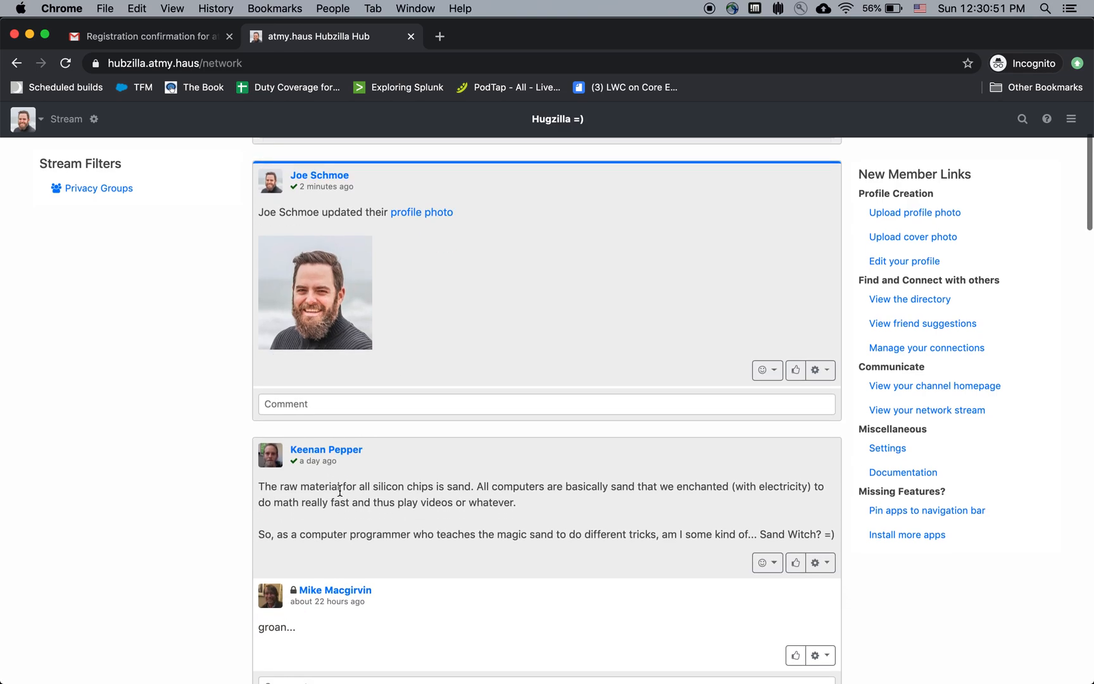
{"action": "scroll", "scroll_direction": "down", "scroll_amount": 3}
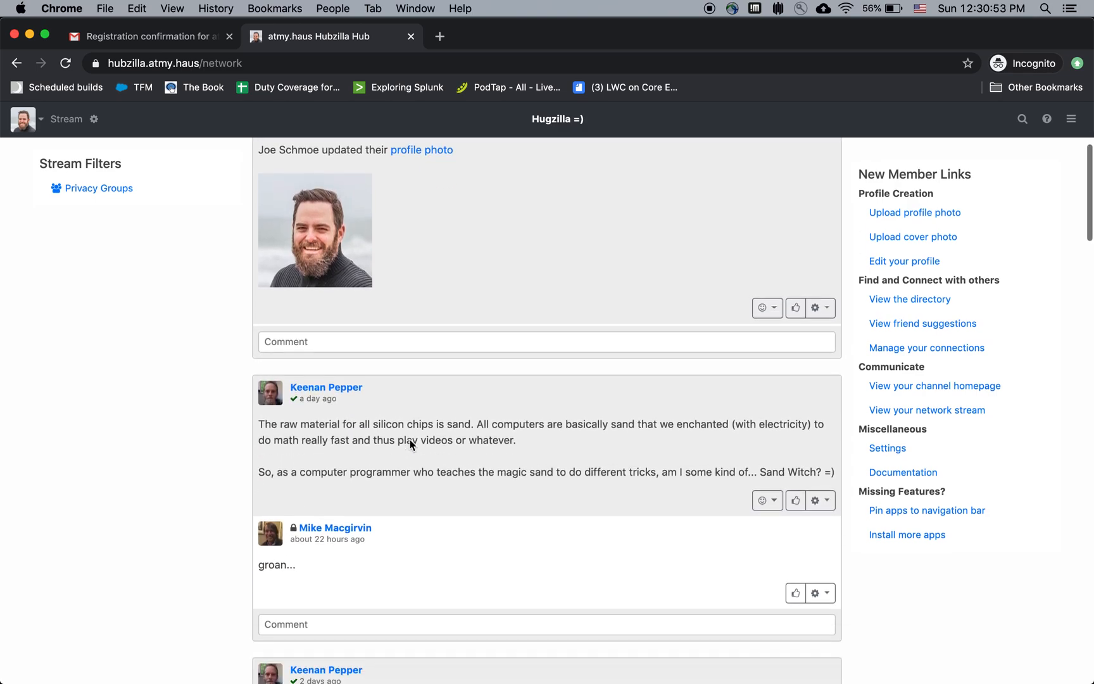